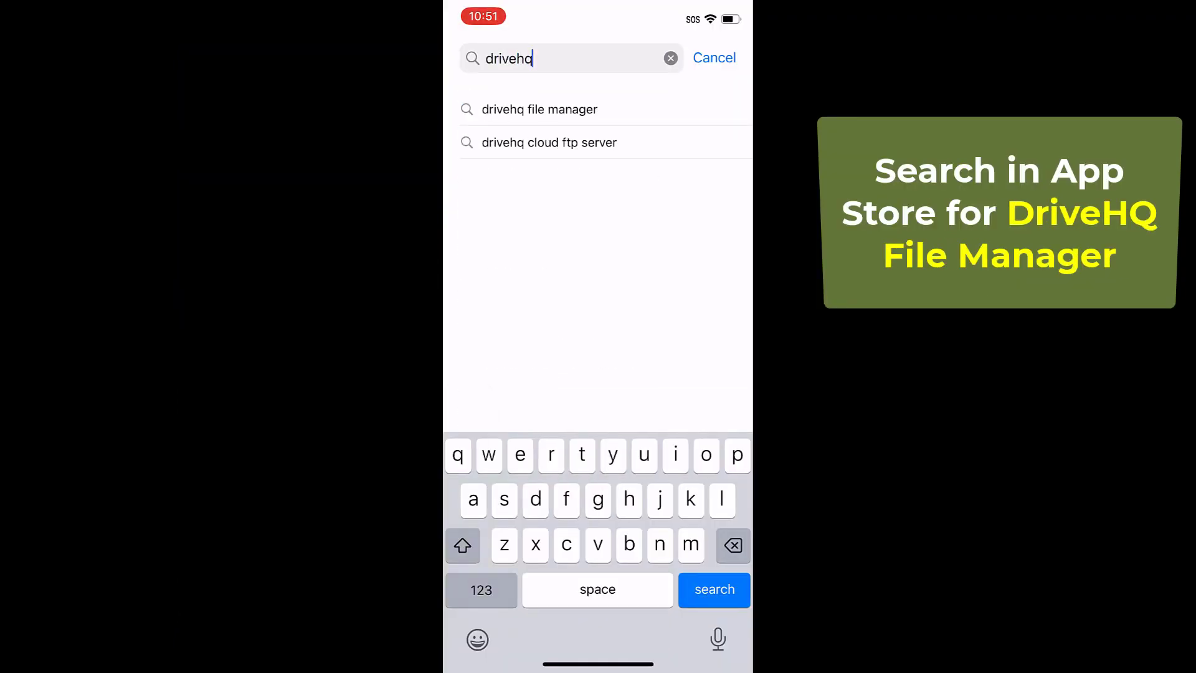
Search the App Store for the DriveHQ FileManager app
left_click(538, 109)
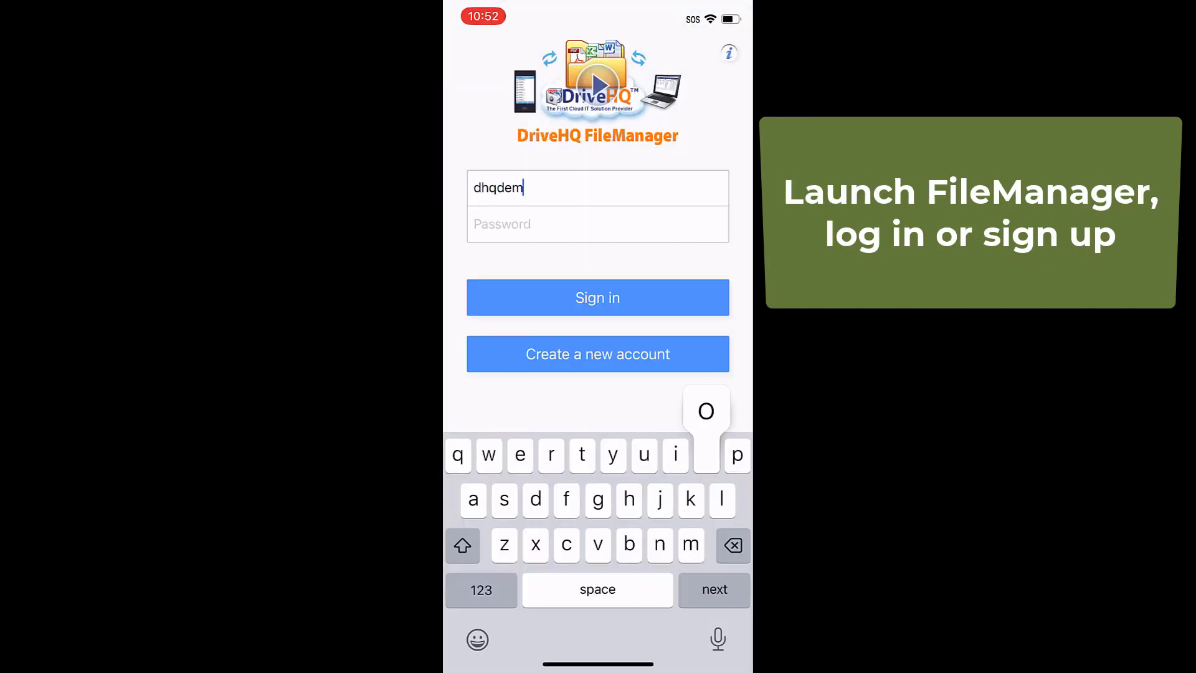
Sign in, view the folders shared with you, then return to My Documents
left_click(596, 298)
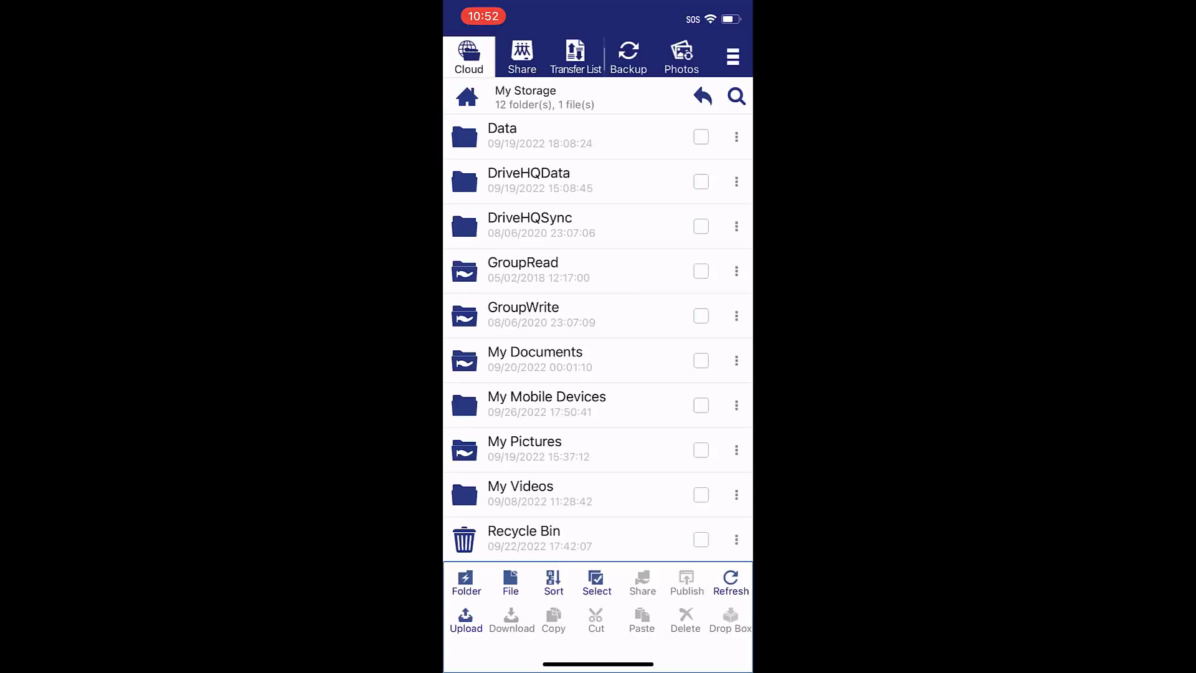
left_click(534, 351)
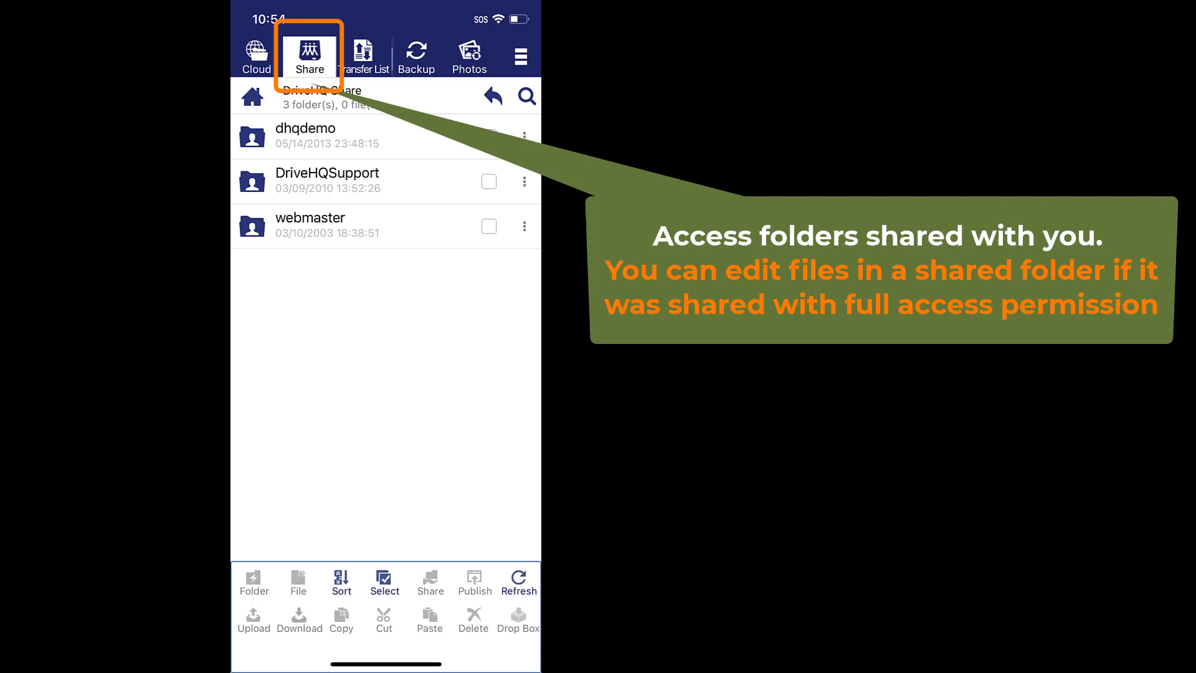
left_click(469, 56)
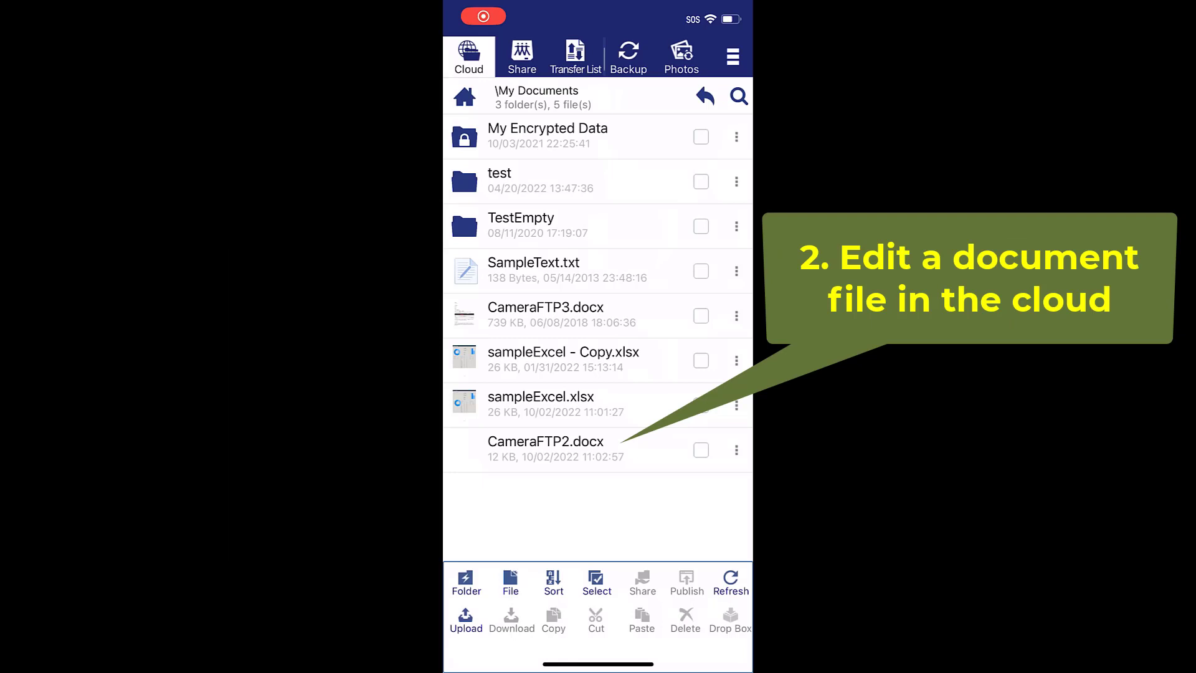
Open CameraFTP2.docx from My Documents for editing in MS Word
left_click(546, 441)
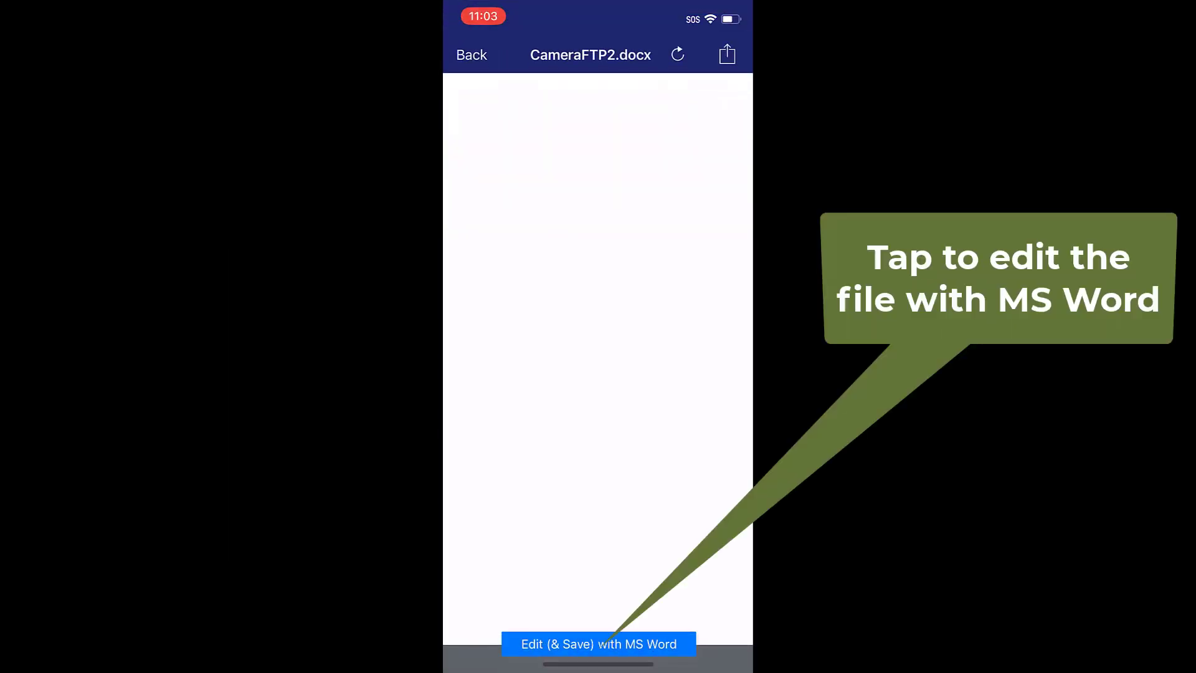
left_click(598, 644)
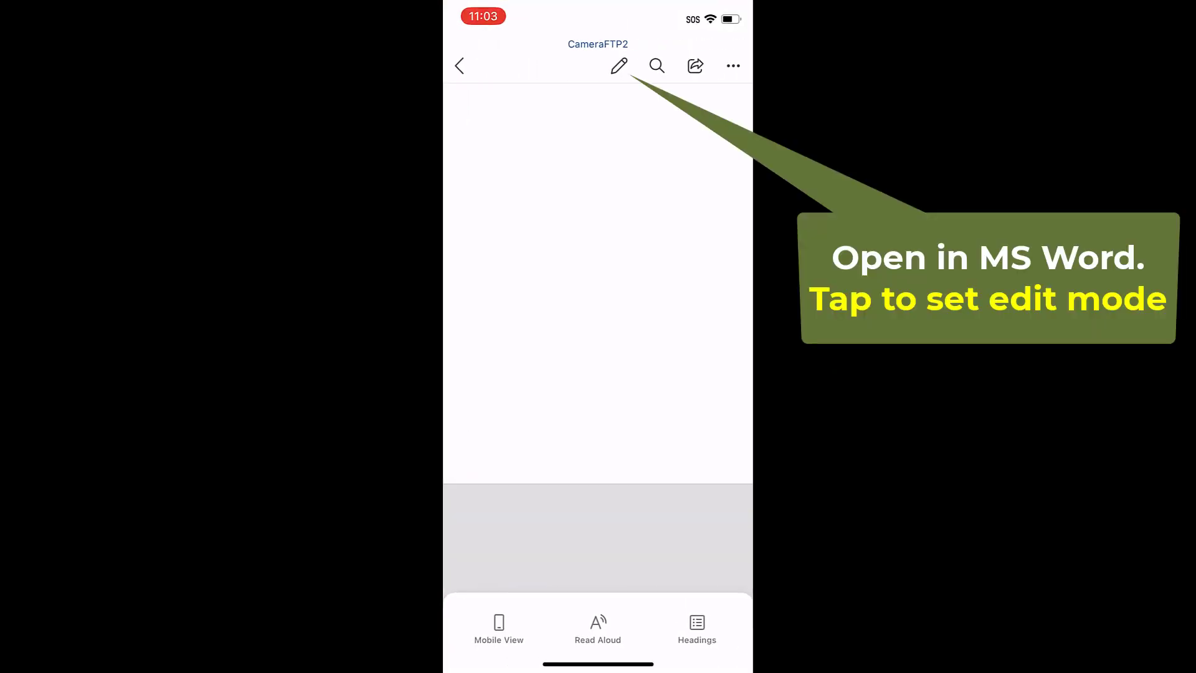
Make CameraFTP2 read "This is a test document", save it and close it
left_click(620, 66)
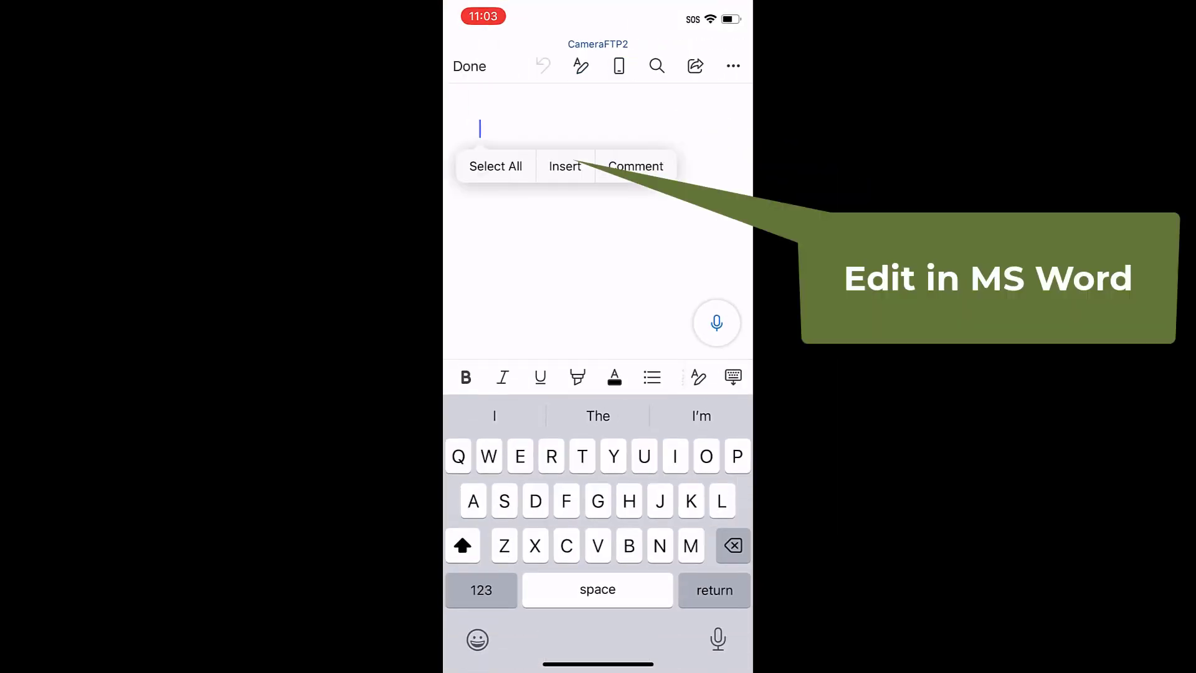
type("This is a test document")
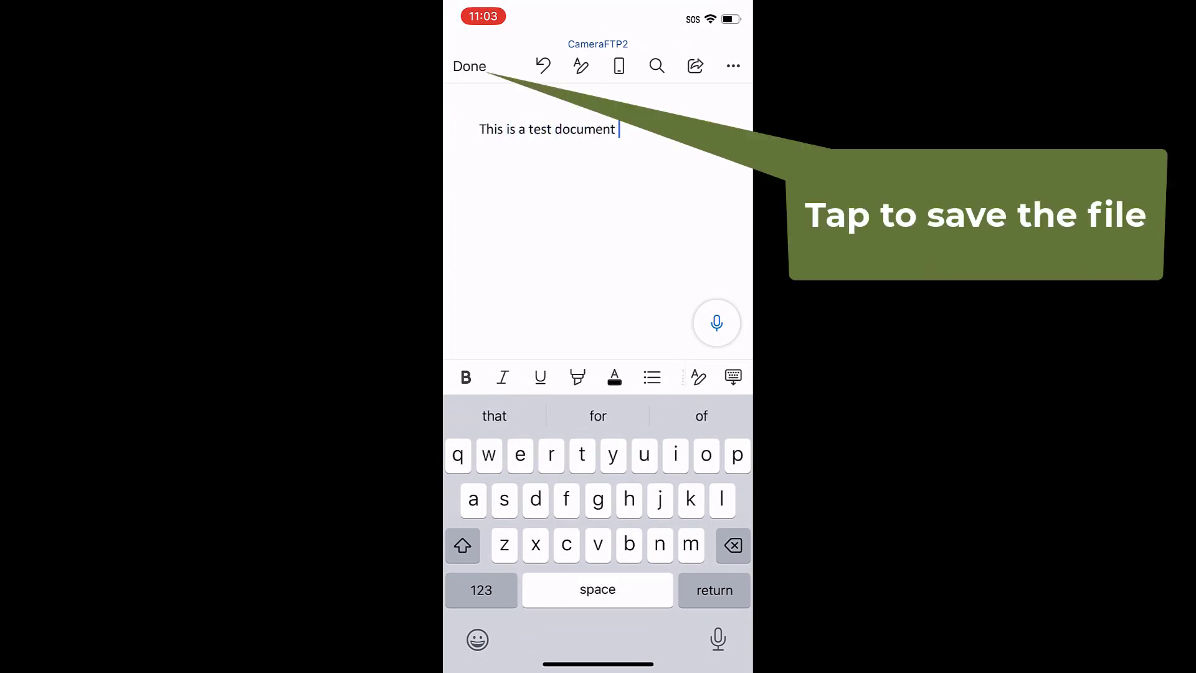
left_click(470, 66)
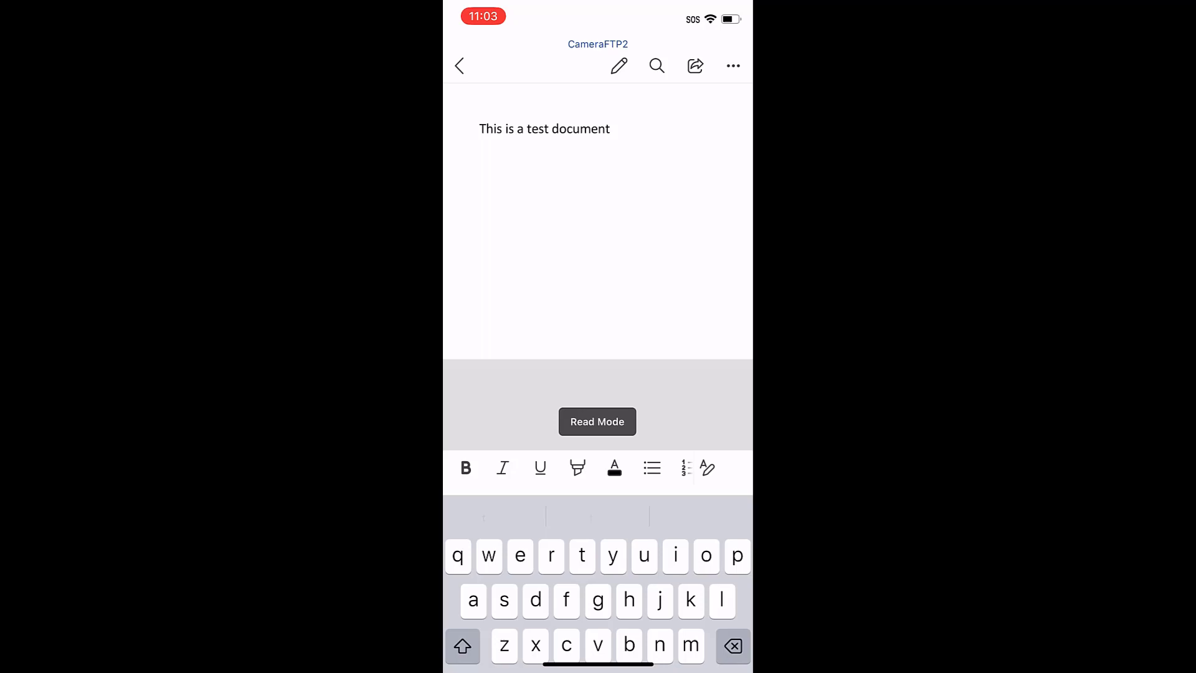
left_click(597, 422)
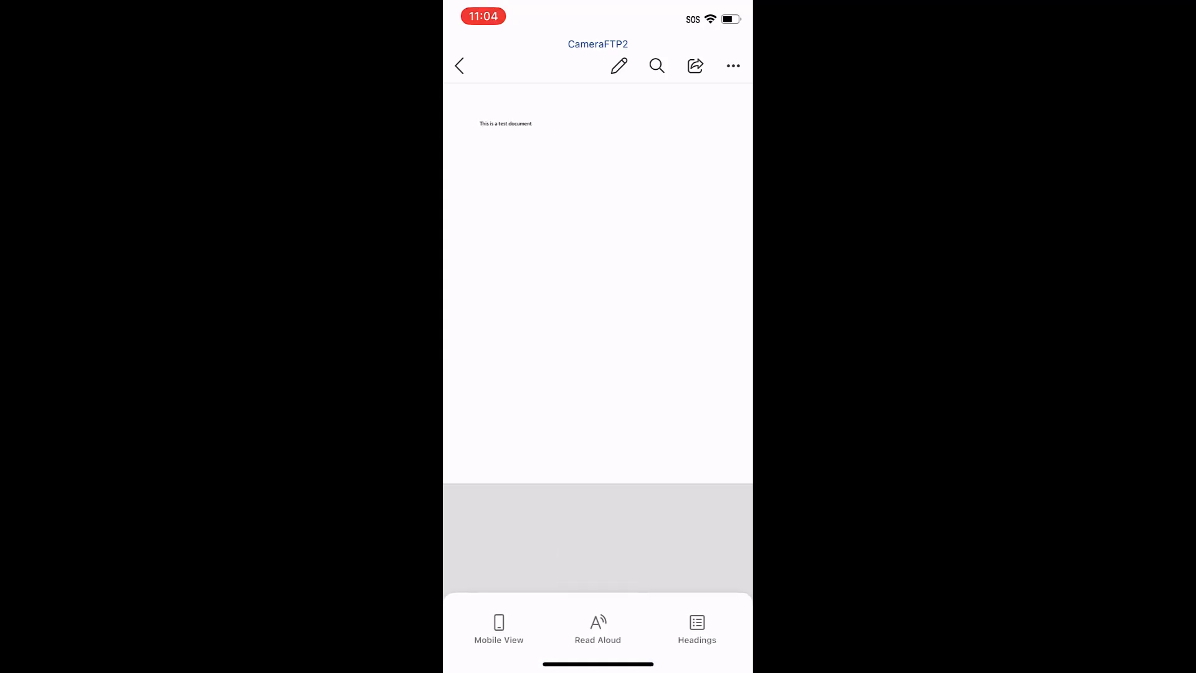
left_click(460, 66)
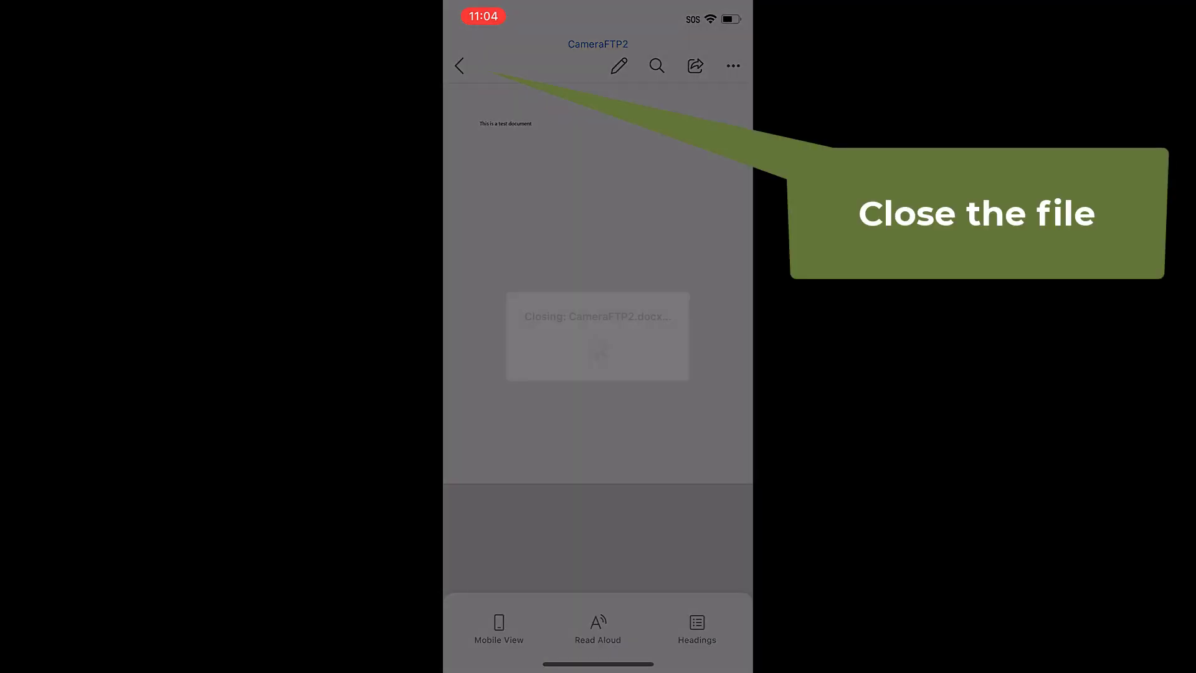
left_click(460, 66)
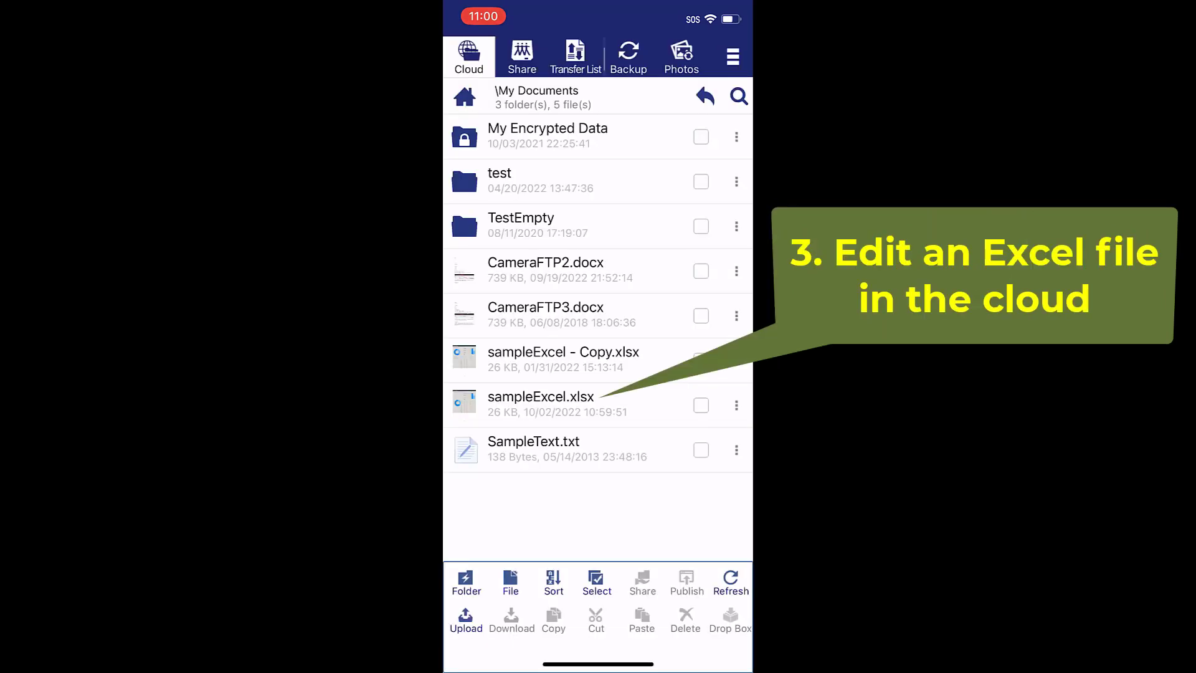
Open sampleExcel.xlsx from the cloud folder for editing in MS Excel
left_click(540, 396)
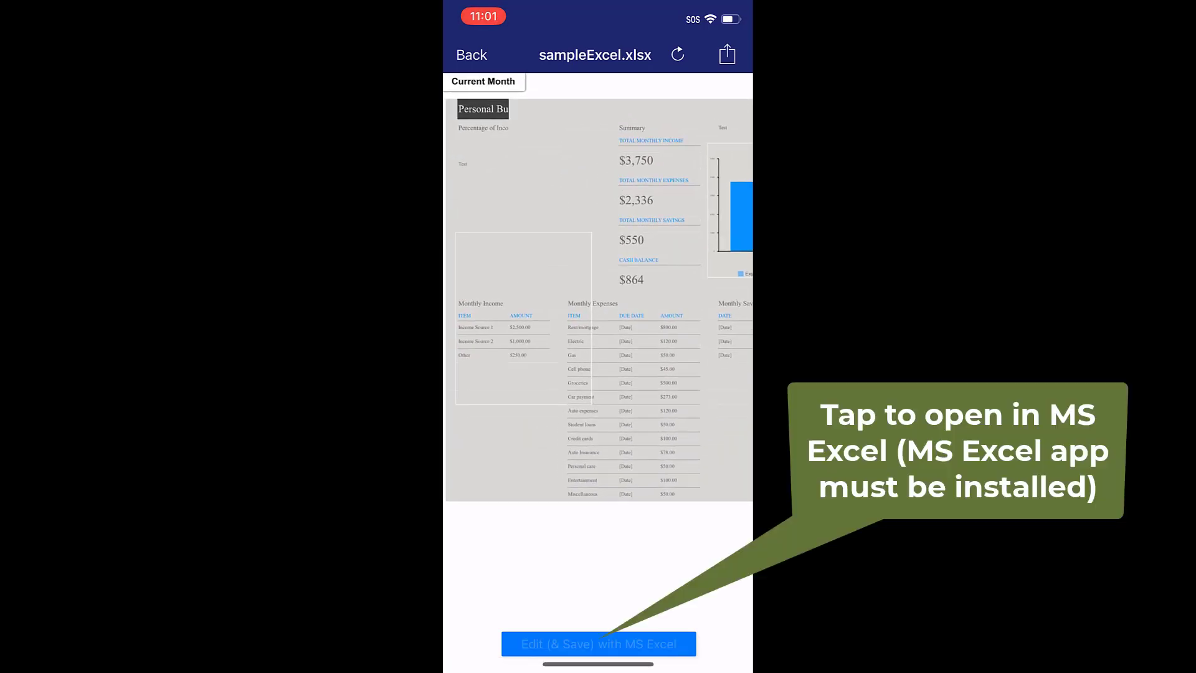
left_click(597, 645)
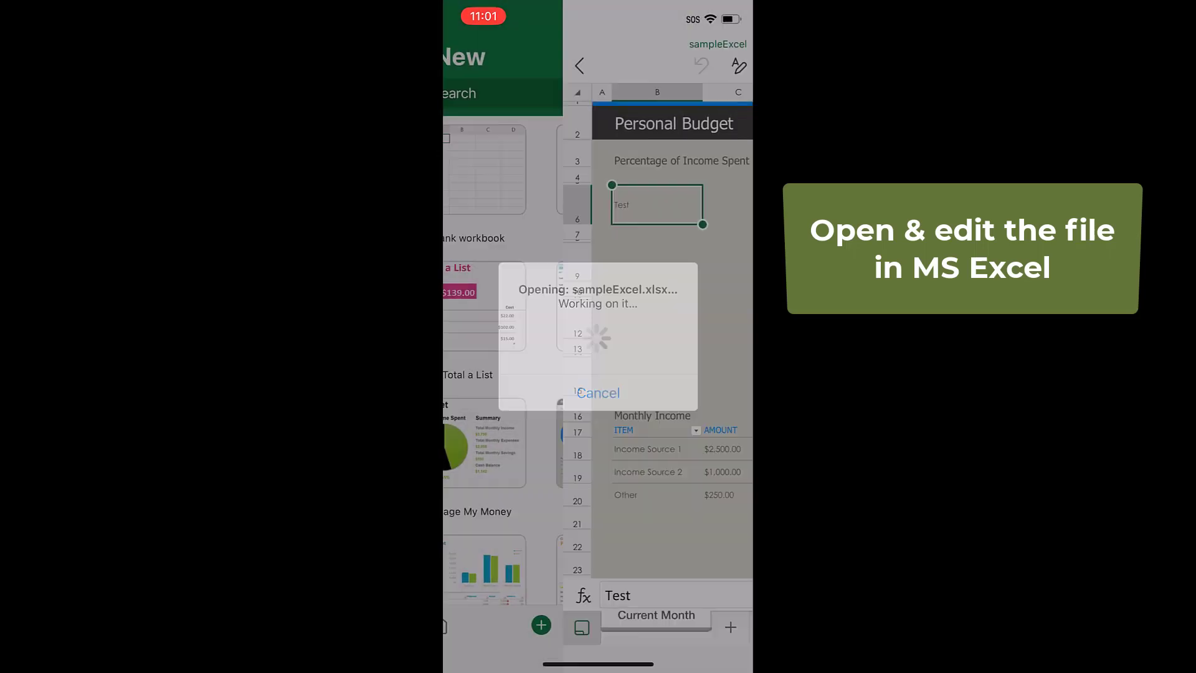
Change the Test note to "Tested it and save", confirm it, and close the workbook
type("d")
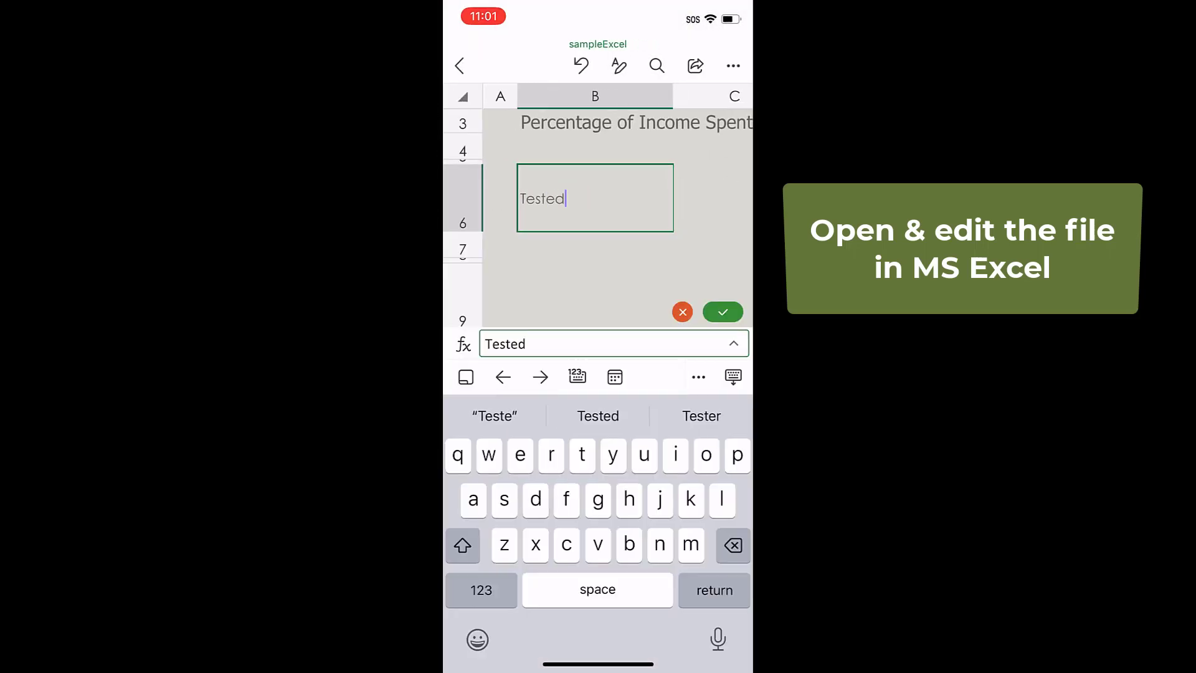
type("edit")
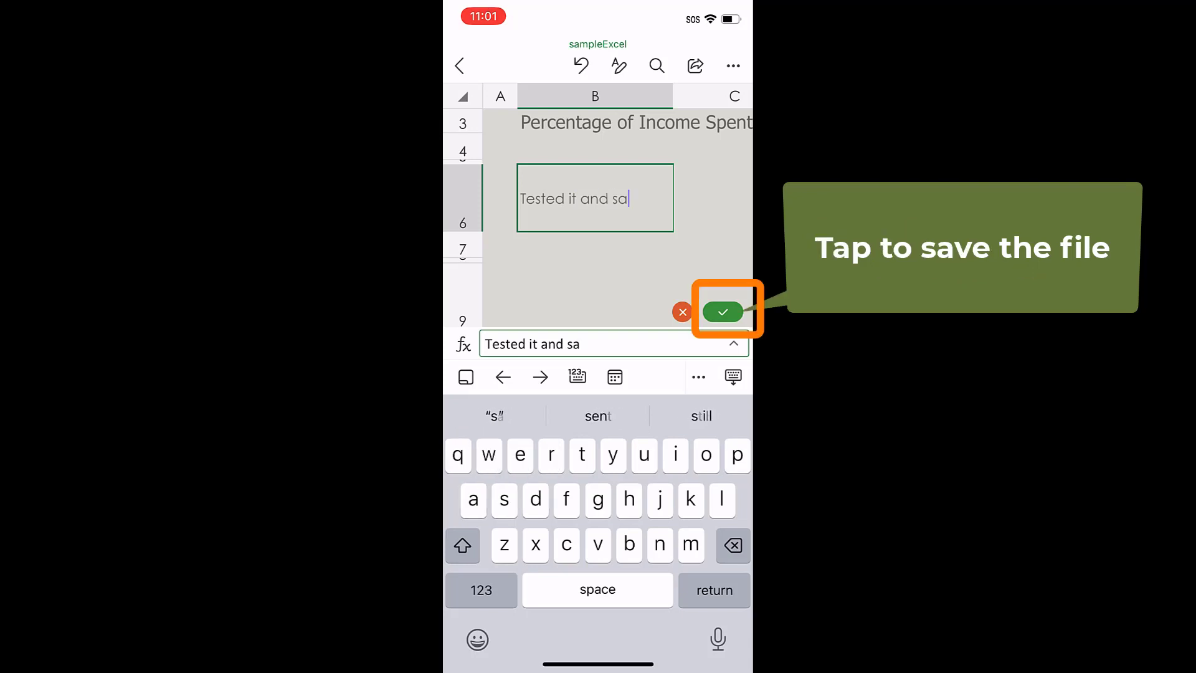
type("ve")
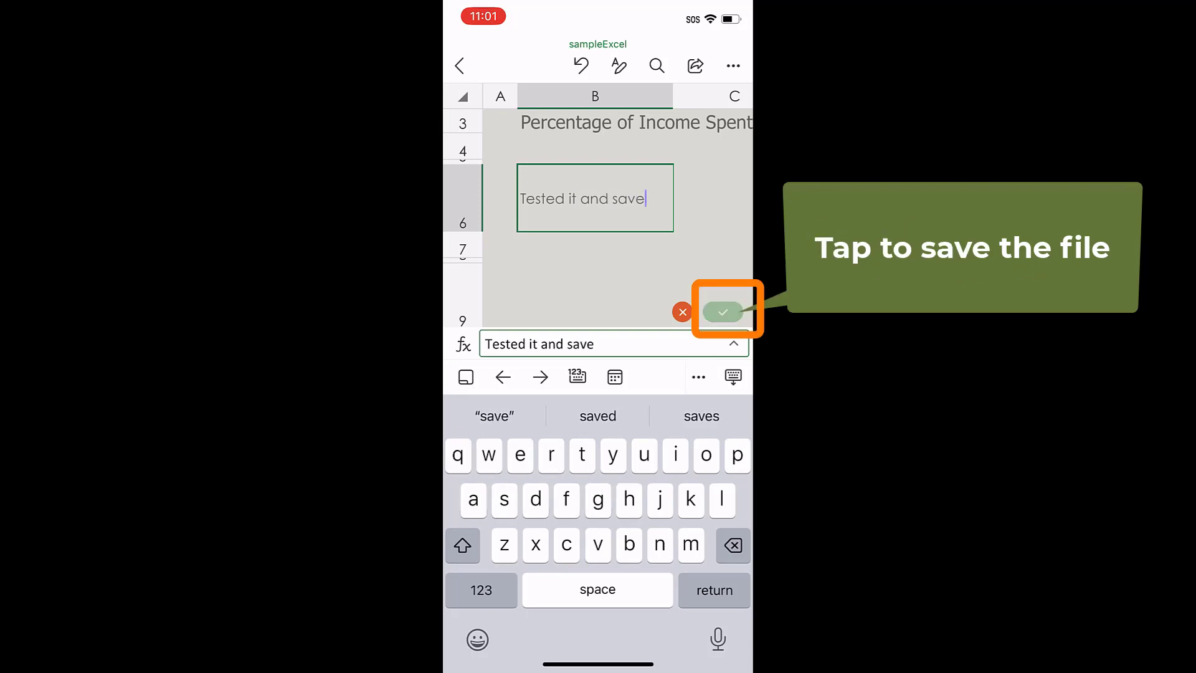
left_click(722, 312)
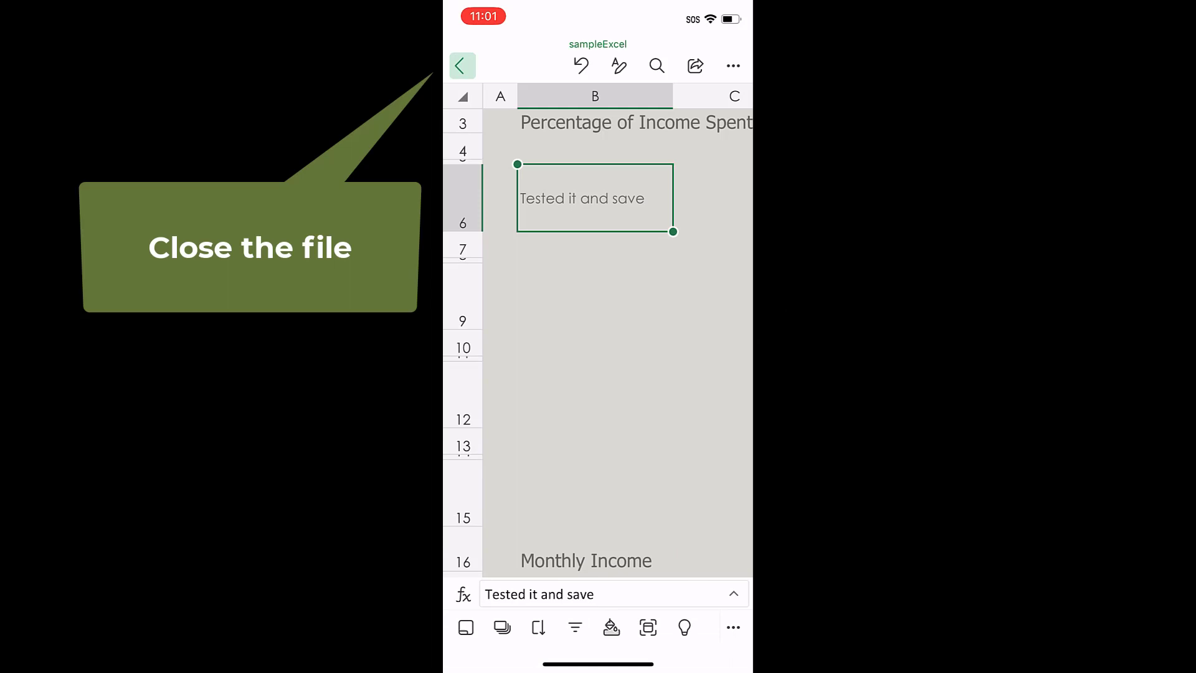
left_click(461, 66)
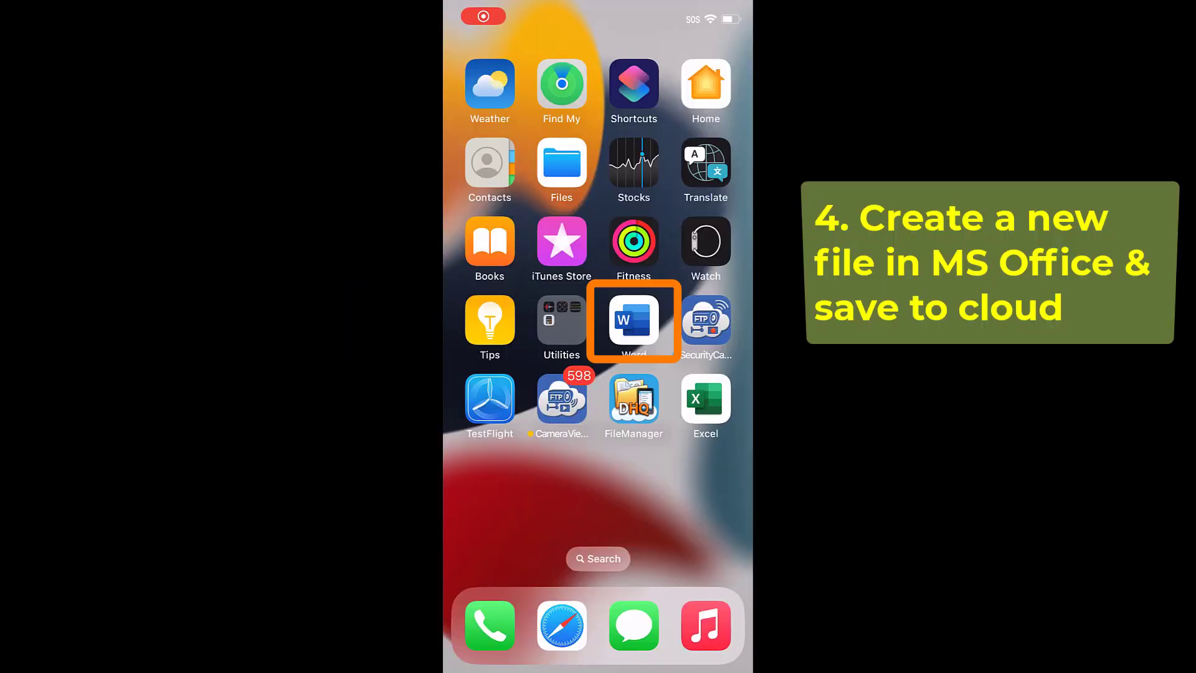
Create a new blank Word document and send a copy of it to DriveHQ FileManager
left_click(633, 321)
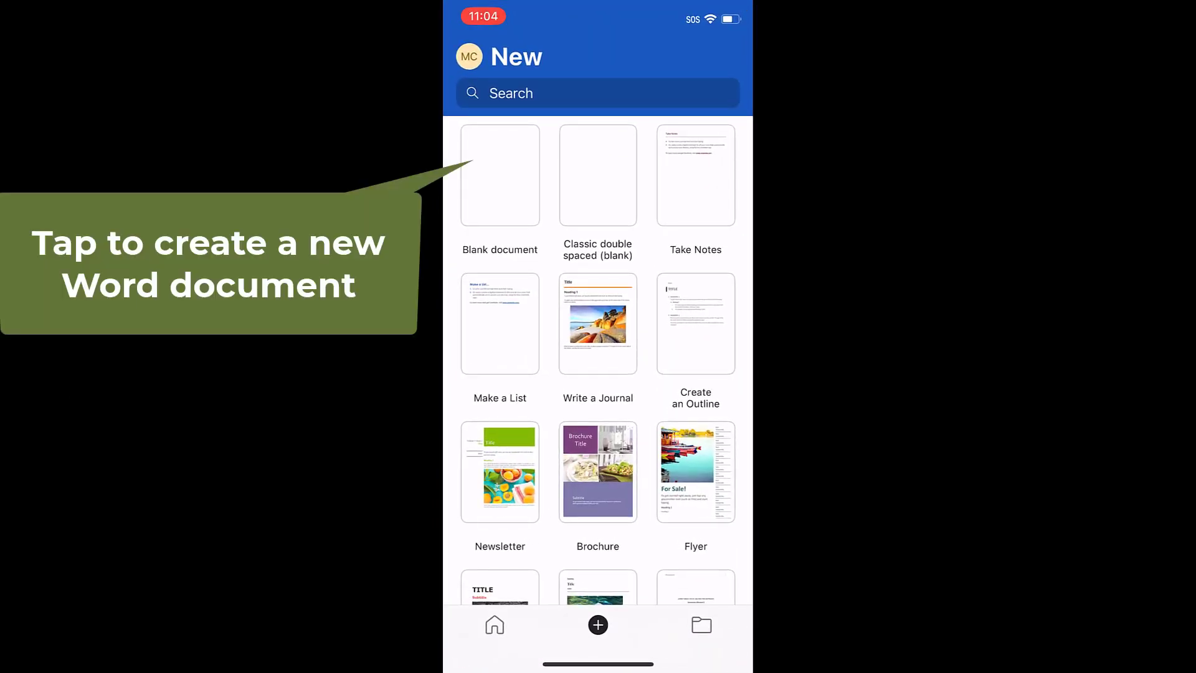
left_click(499, 174)
type("Create a new word do")
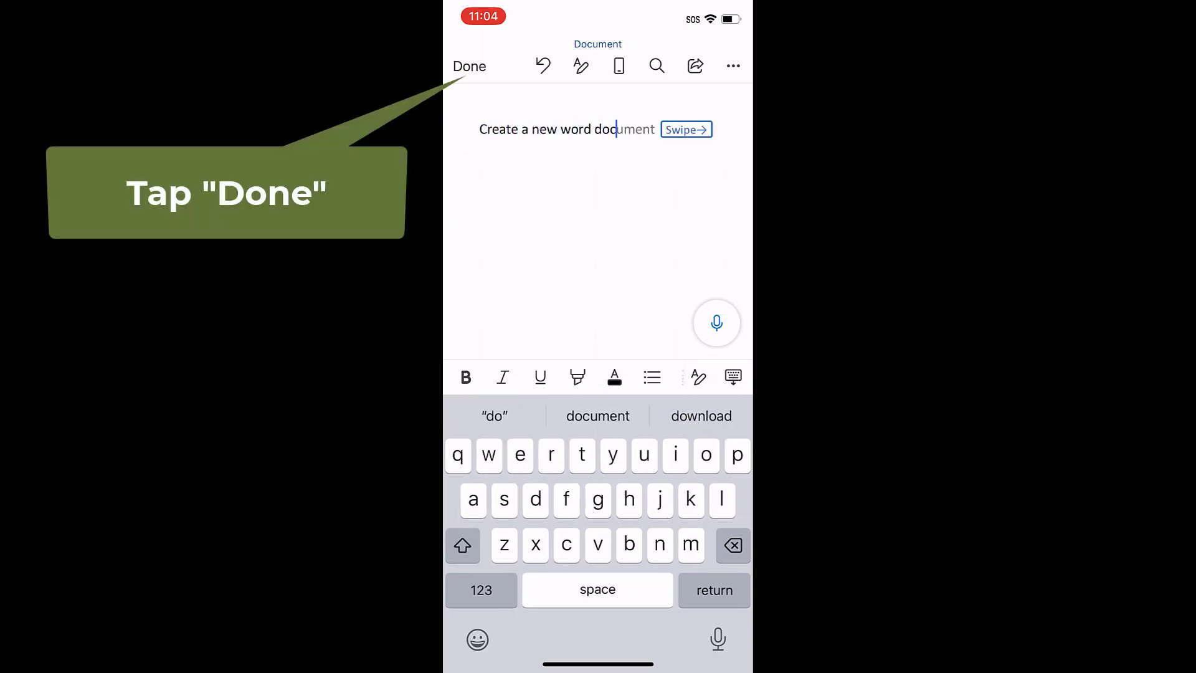
left_click(470, 66)
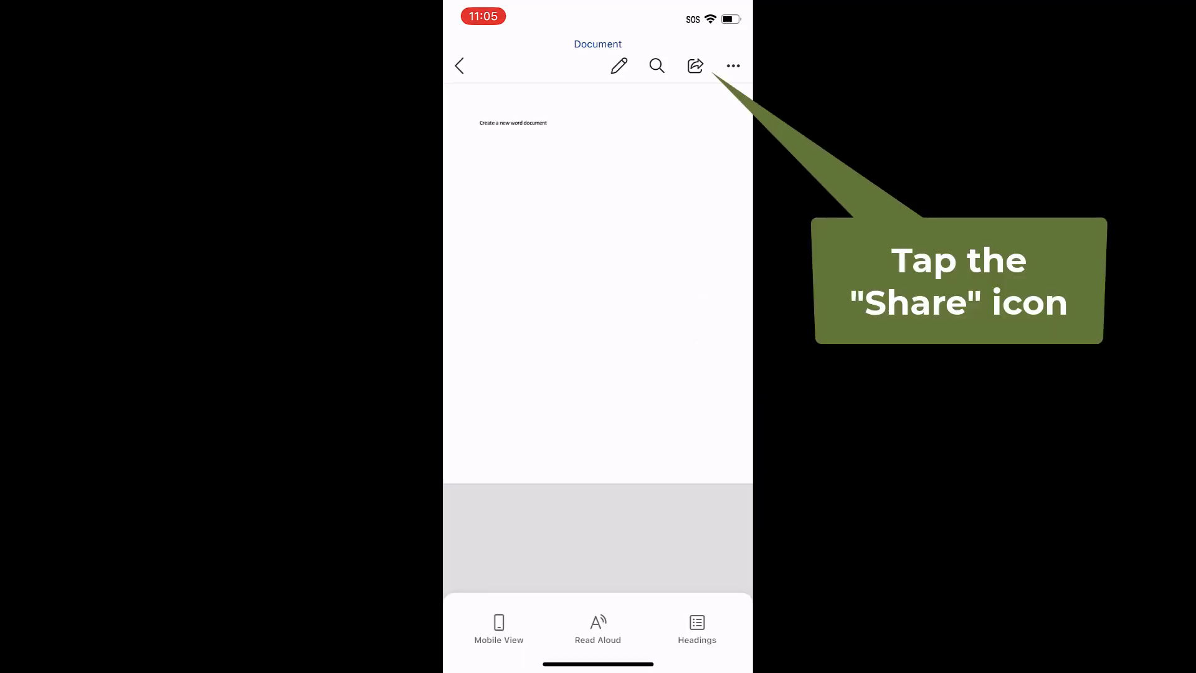
left_click(696, 66)
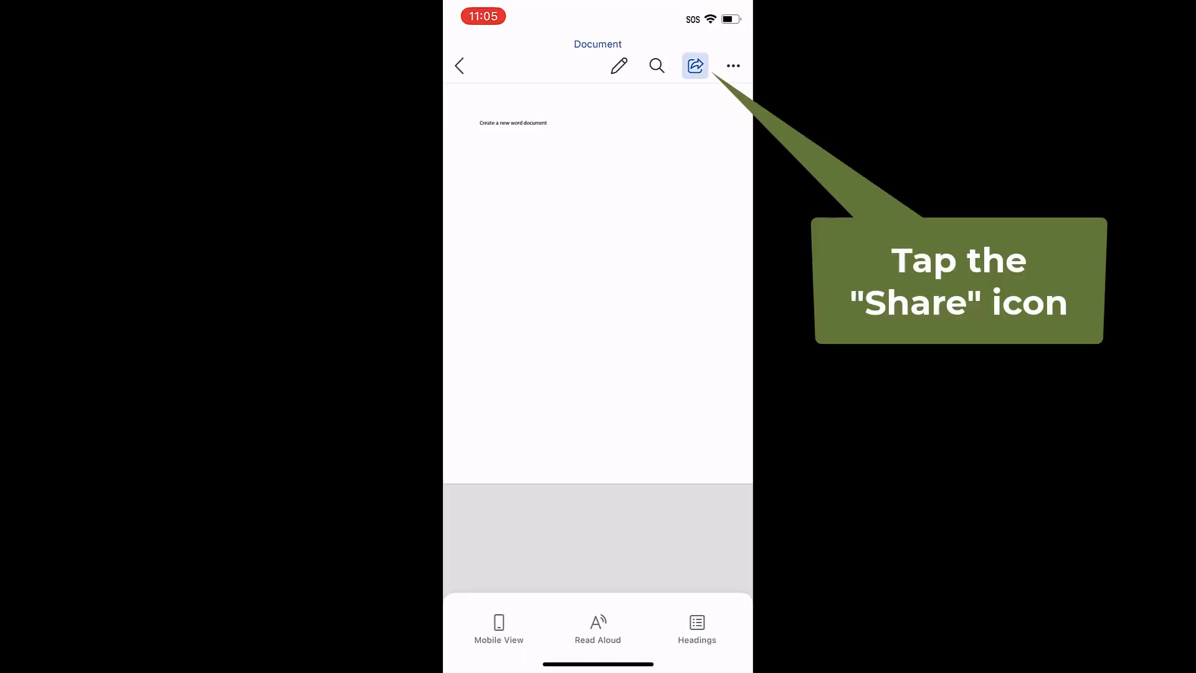
left_click(694, 66)
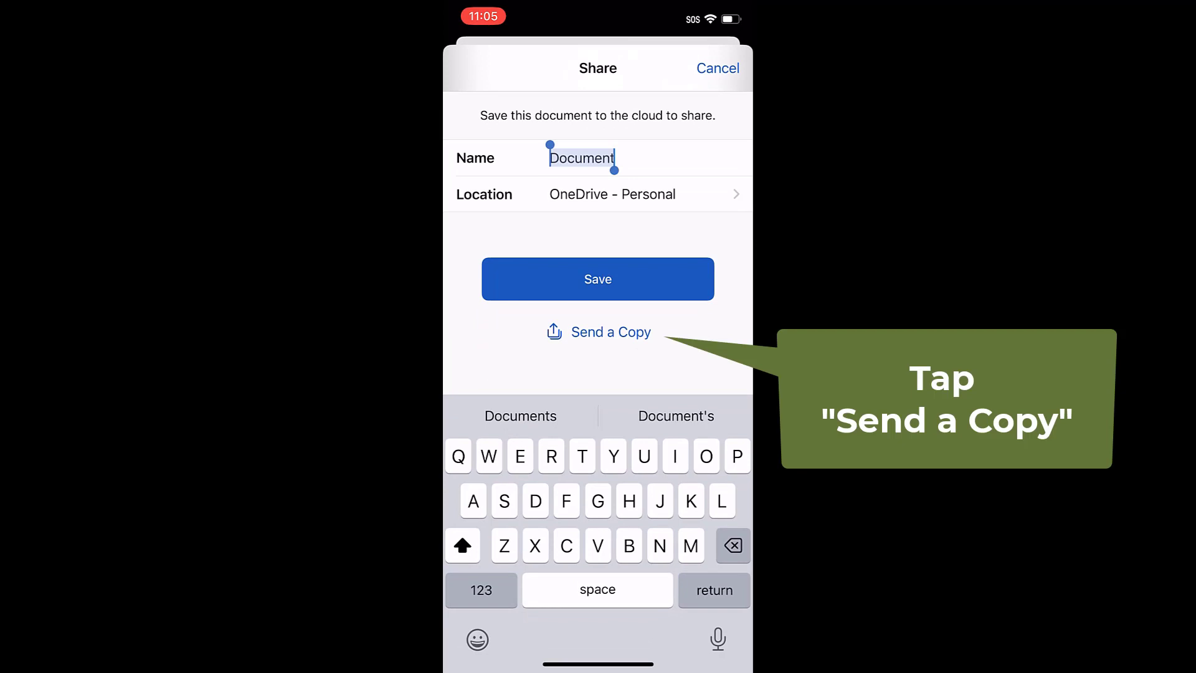
left_click(609, 331)
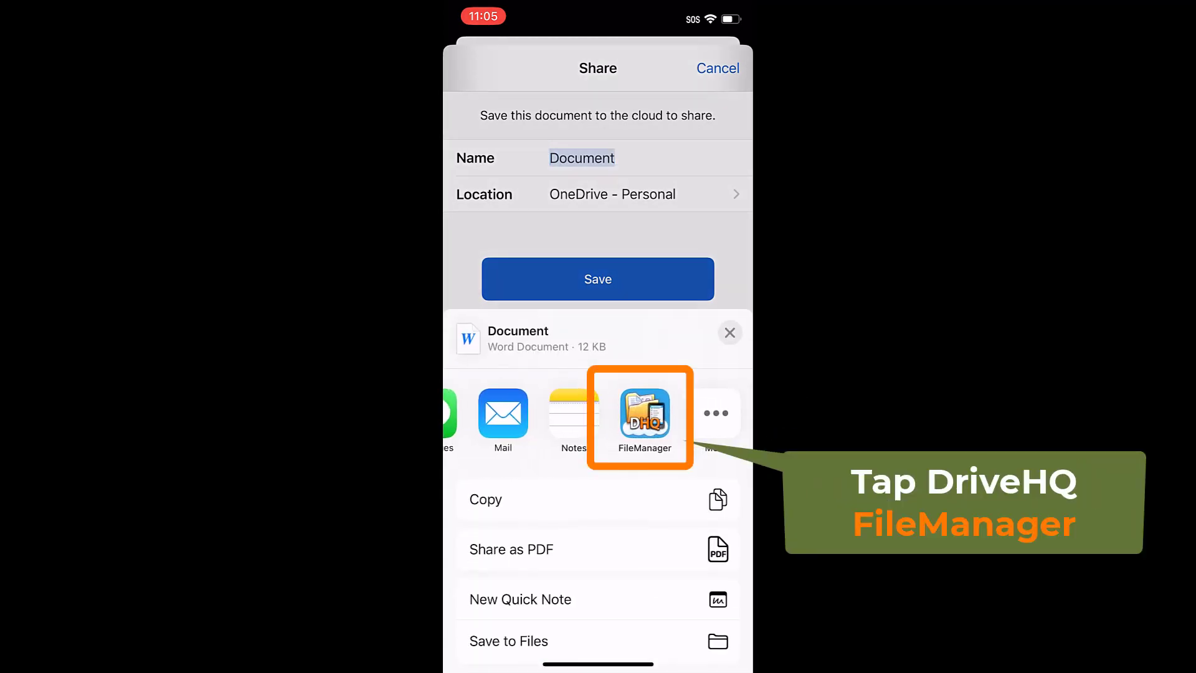
Save it as New doc.docx into the cloud My Documents folder
left_click(643, 416)
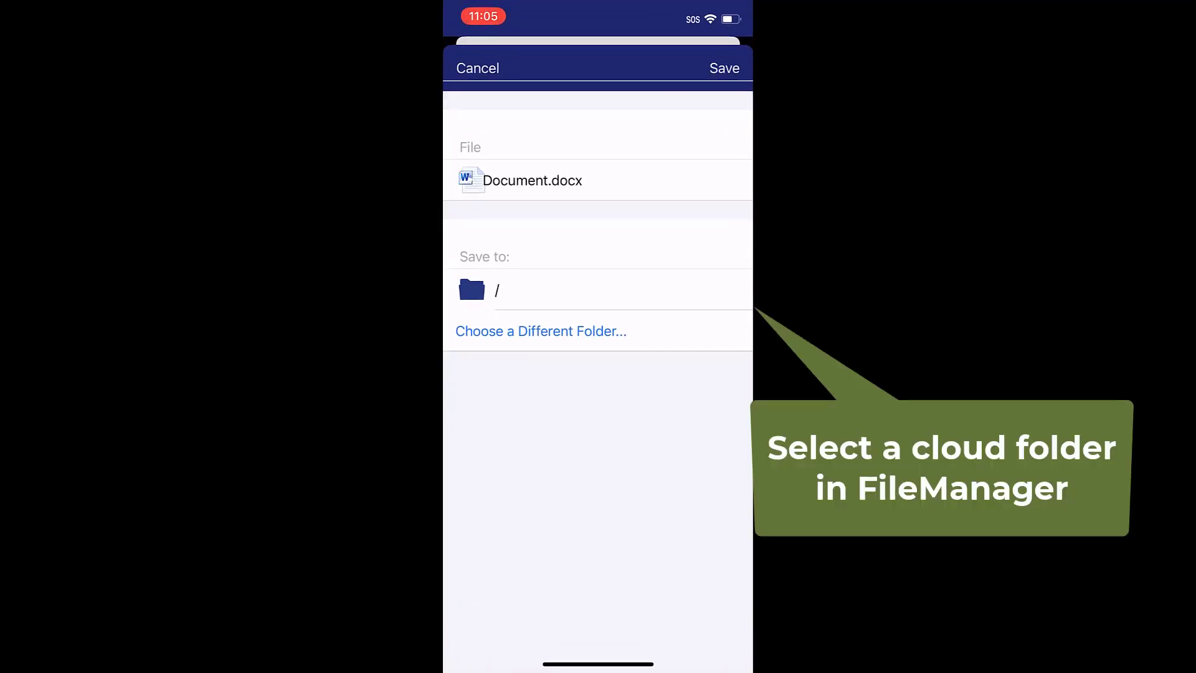
left_click(540, 330)
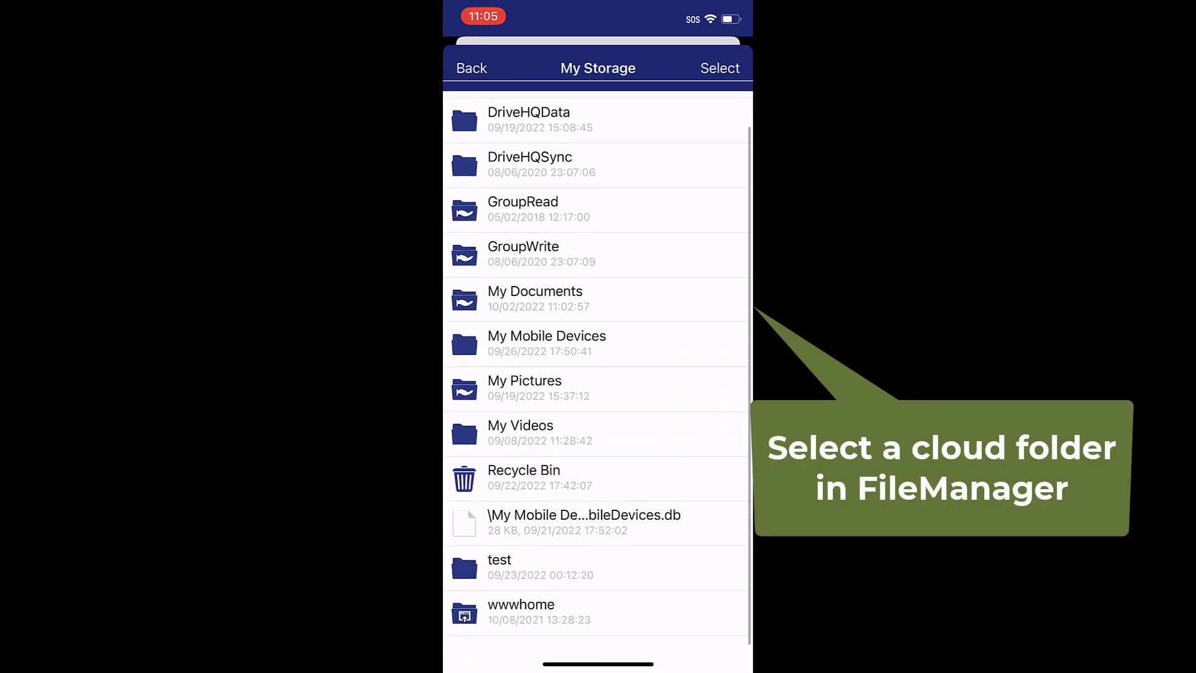
left_click(534, 298)
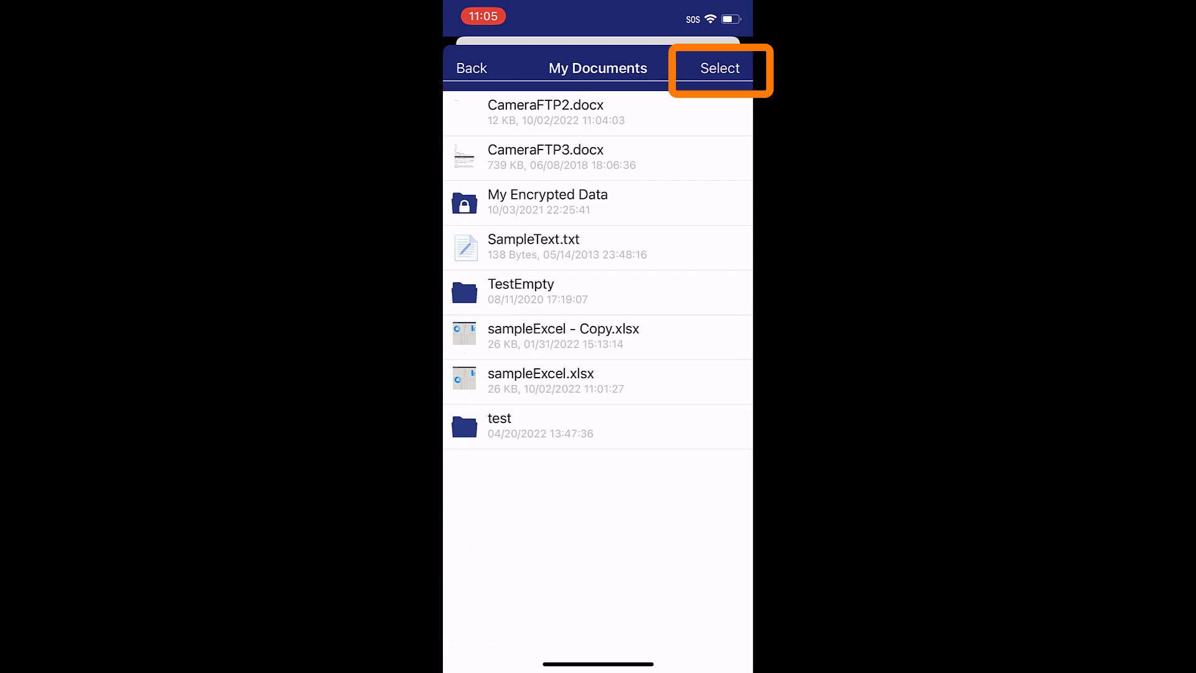
left_click(719, 67)
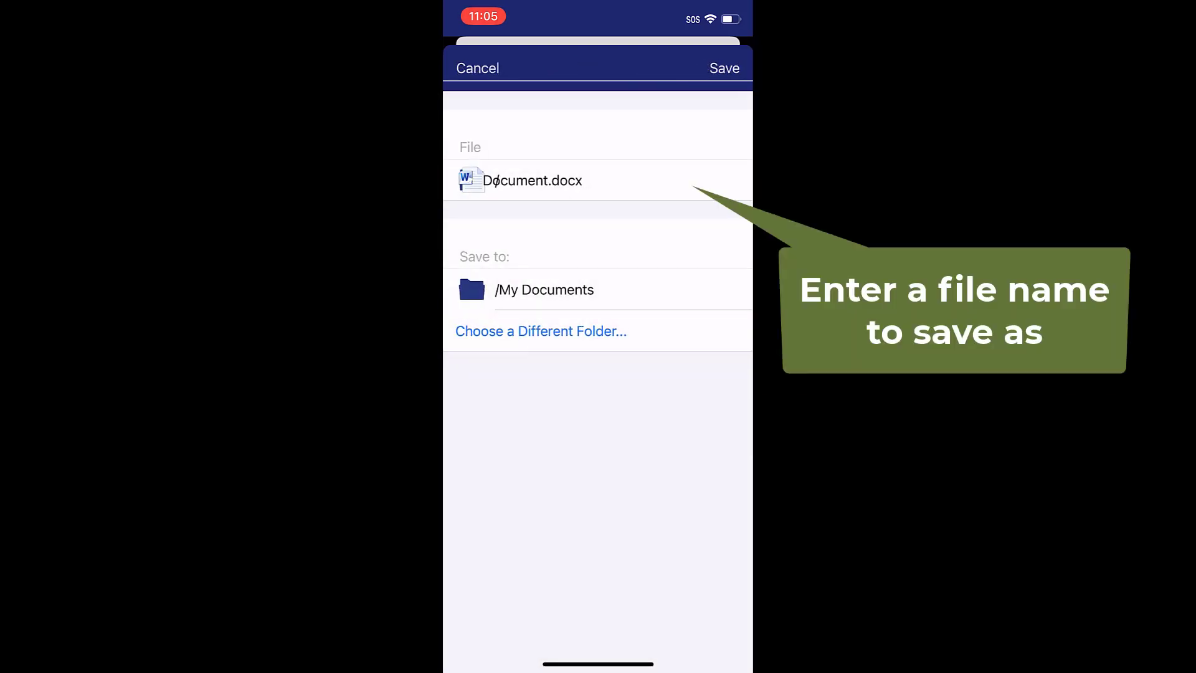
left_click(532, 180)
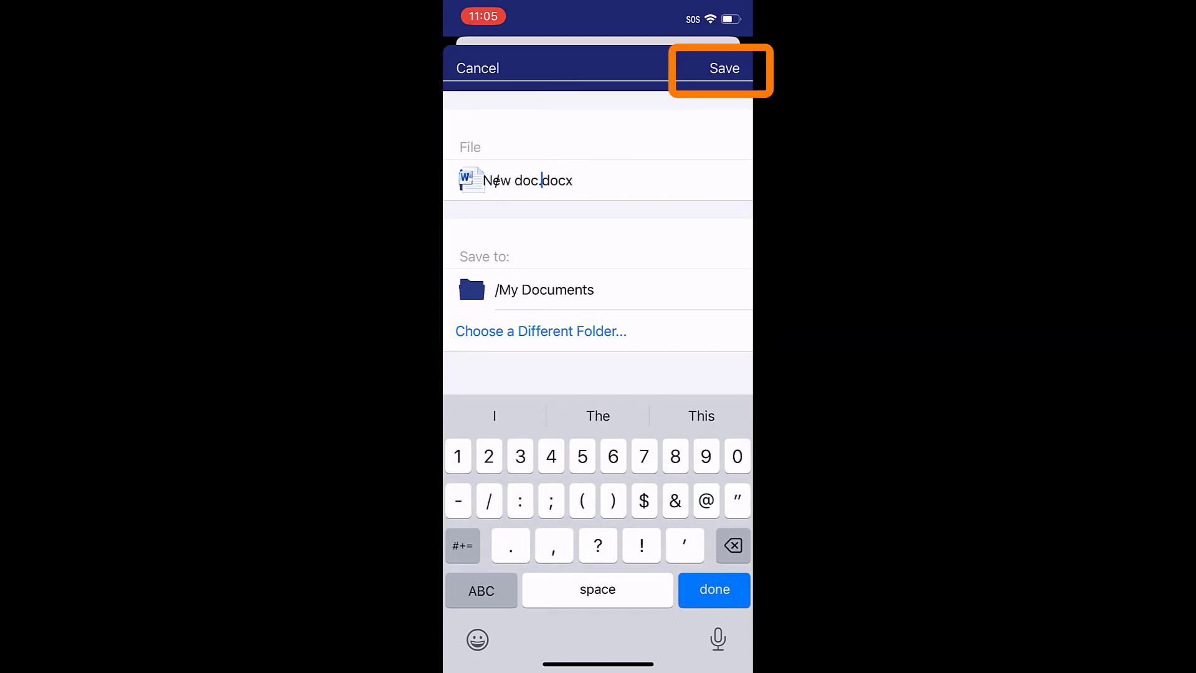
left_click(723, 67)
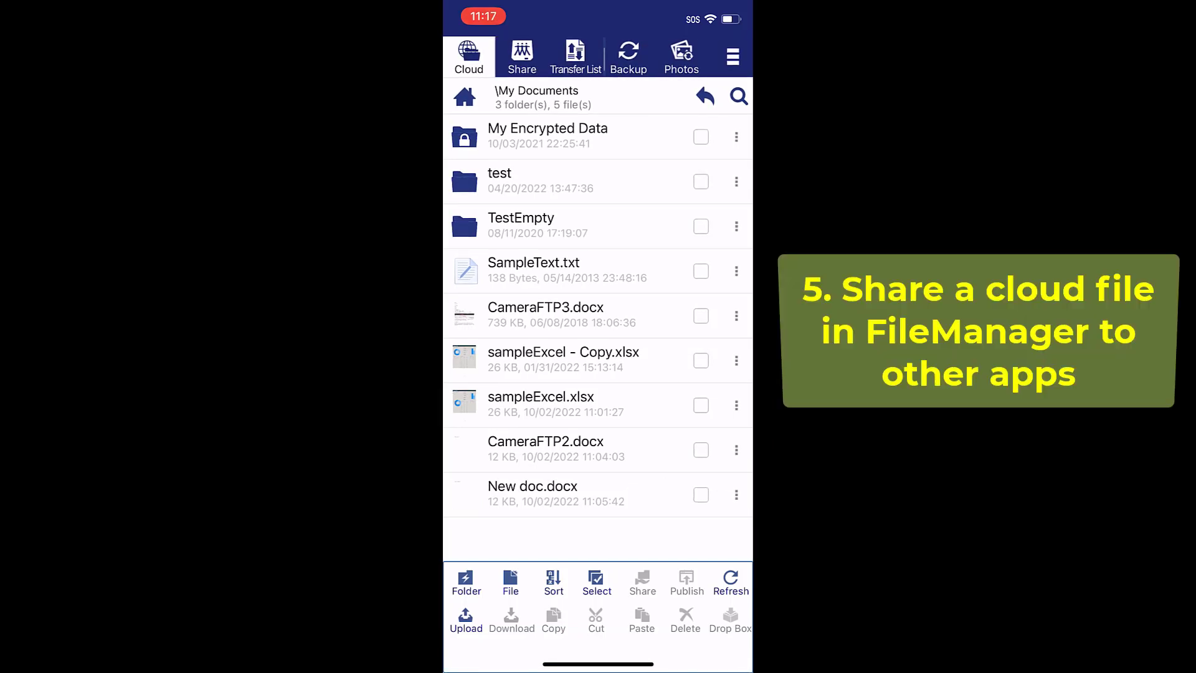
Share the cloud spreadsheet sampleExcel.xlsx to the Mail app
left_click(541, 397)
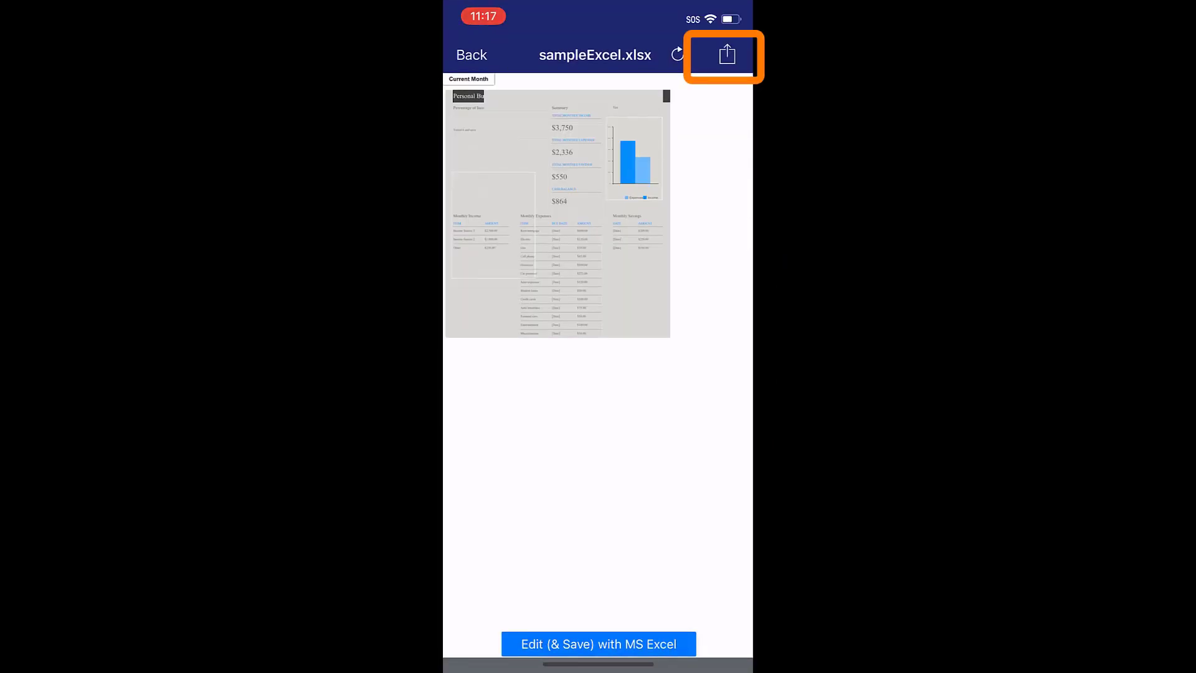
left_click(724, 55)
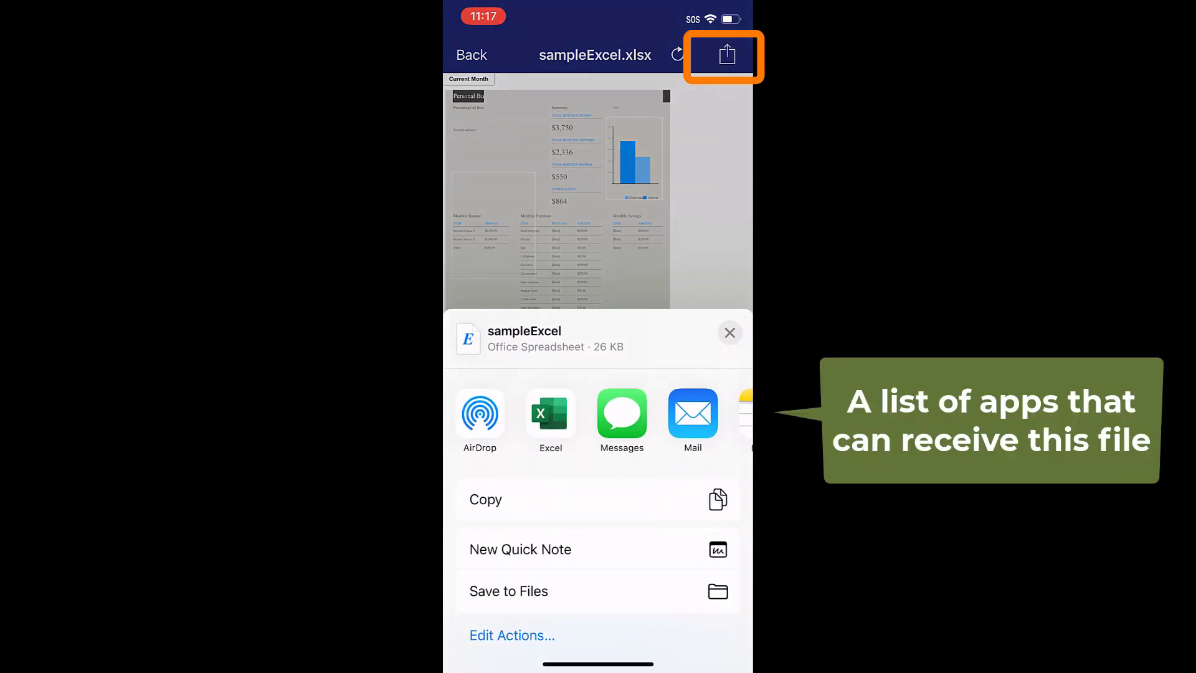
left_click(693, 418)
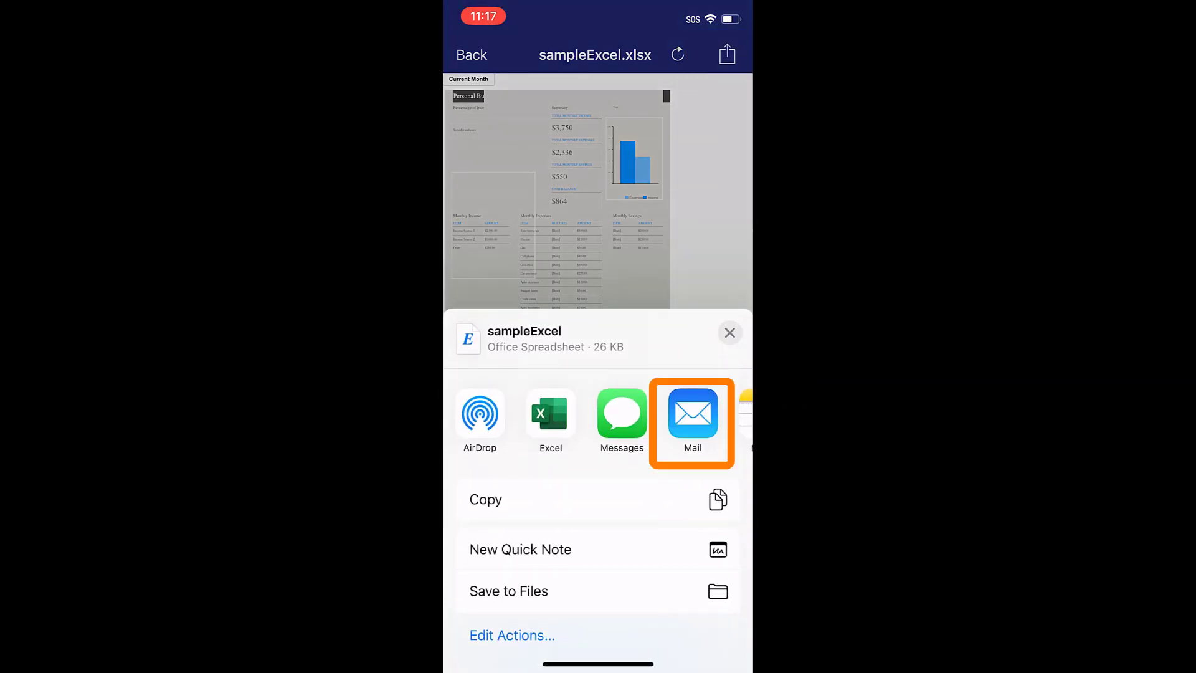
left_click(692, 416)
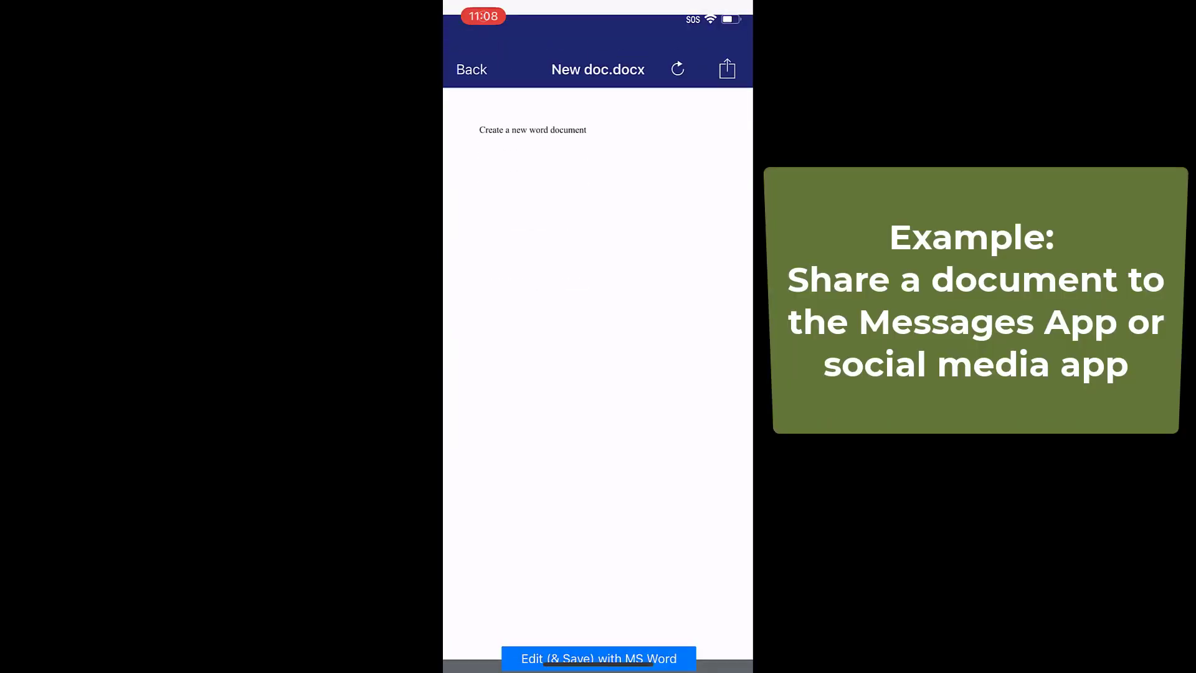
Share New doc.docx from the cloud to the Messages app
left_click(725, 68)
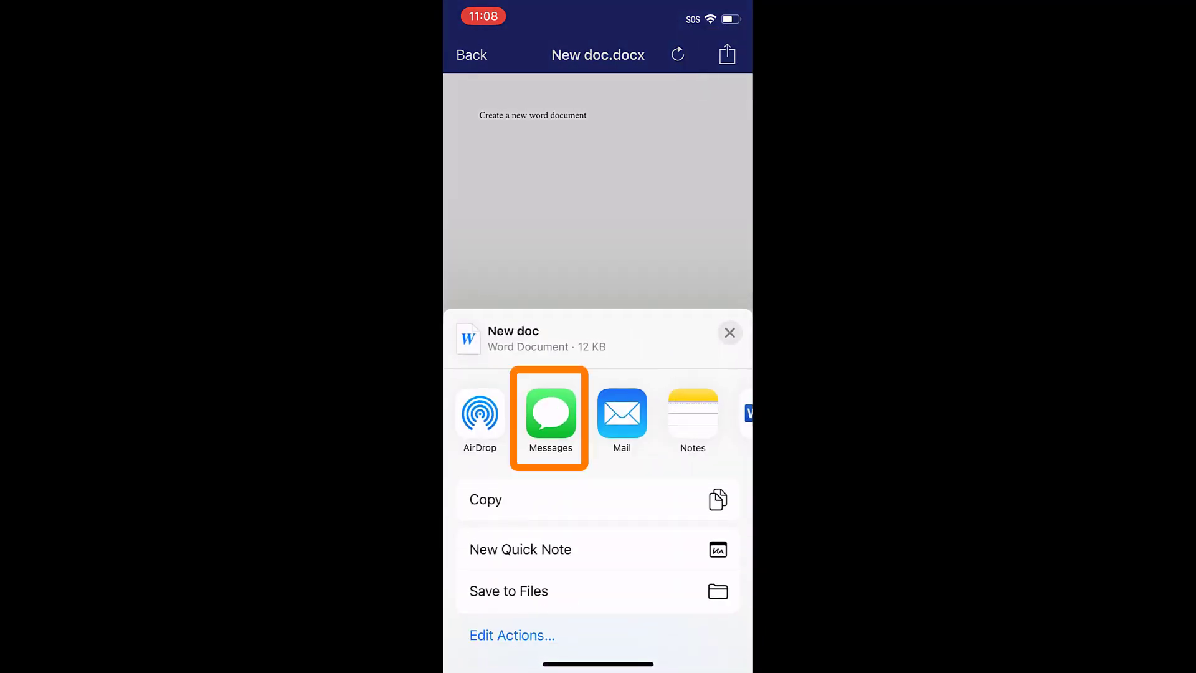
left_click(550, 416)
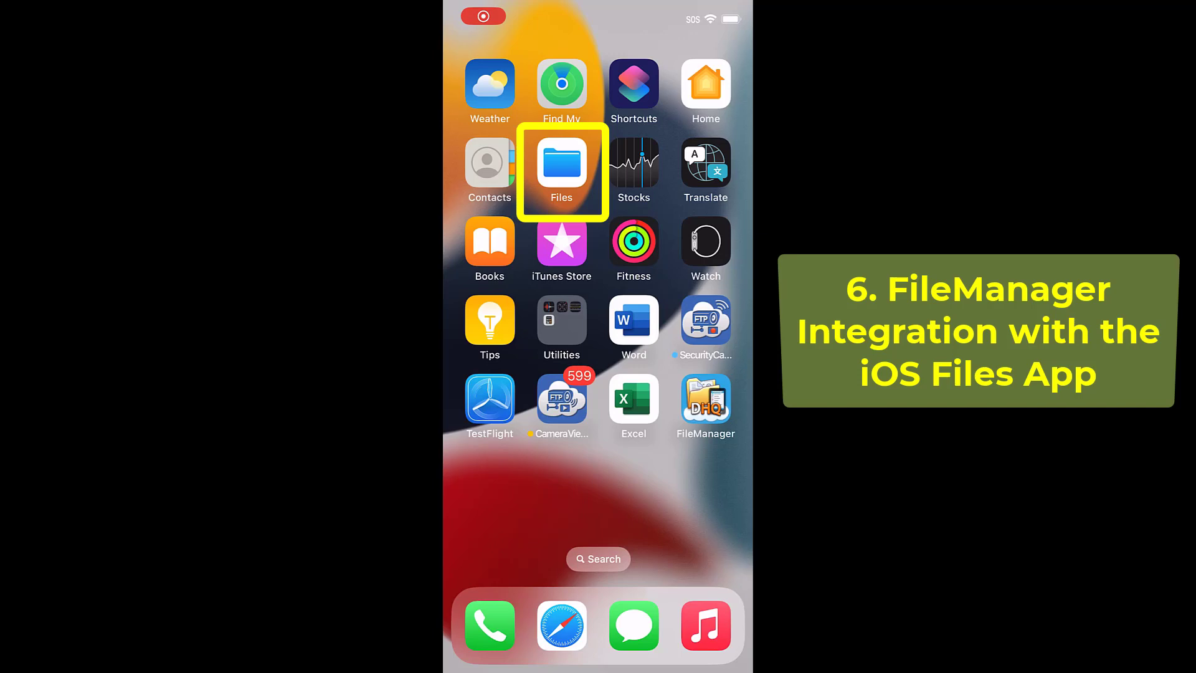
In Files, browse the FileManager location's My Documents folder and show it as a list
left_click(561, 168)
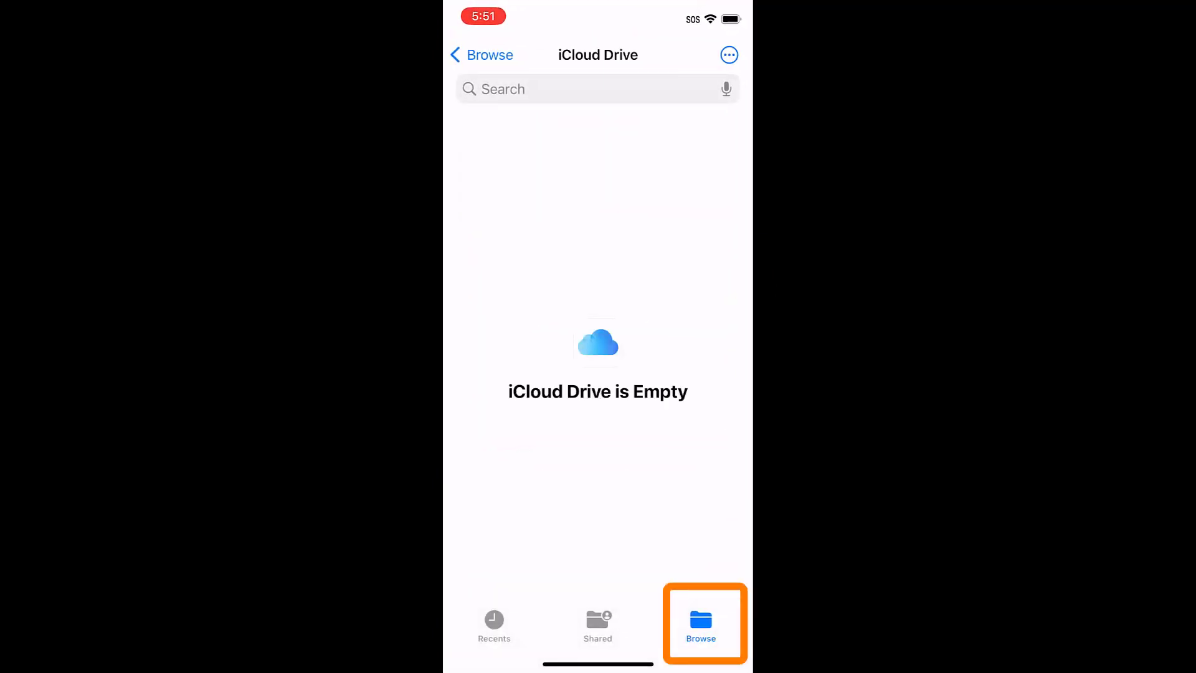
left_click(700, 625)
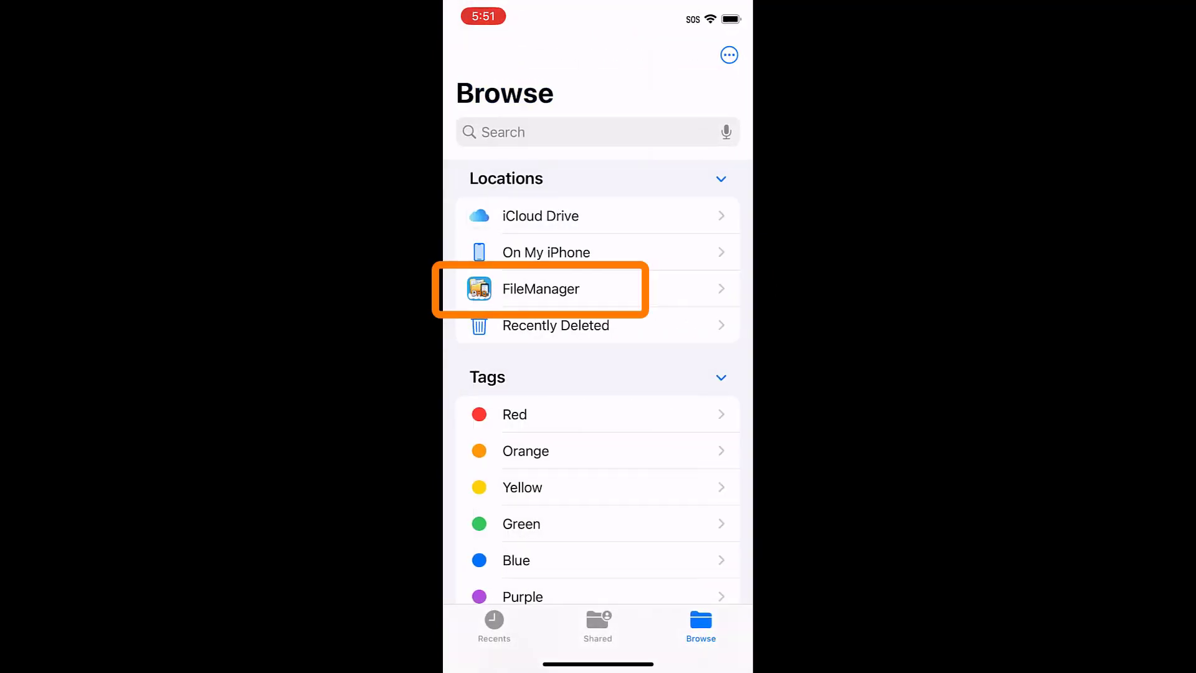
left_click(541, 288)
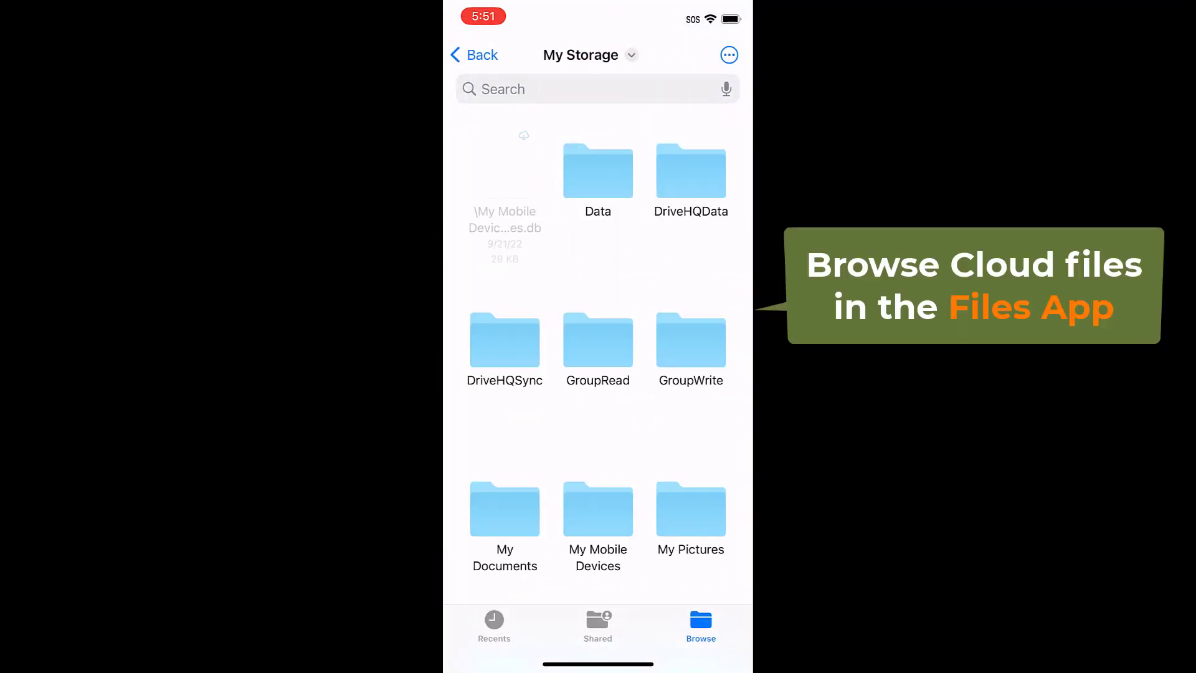
scroll("down", 3)
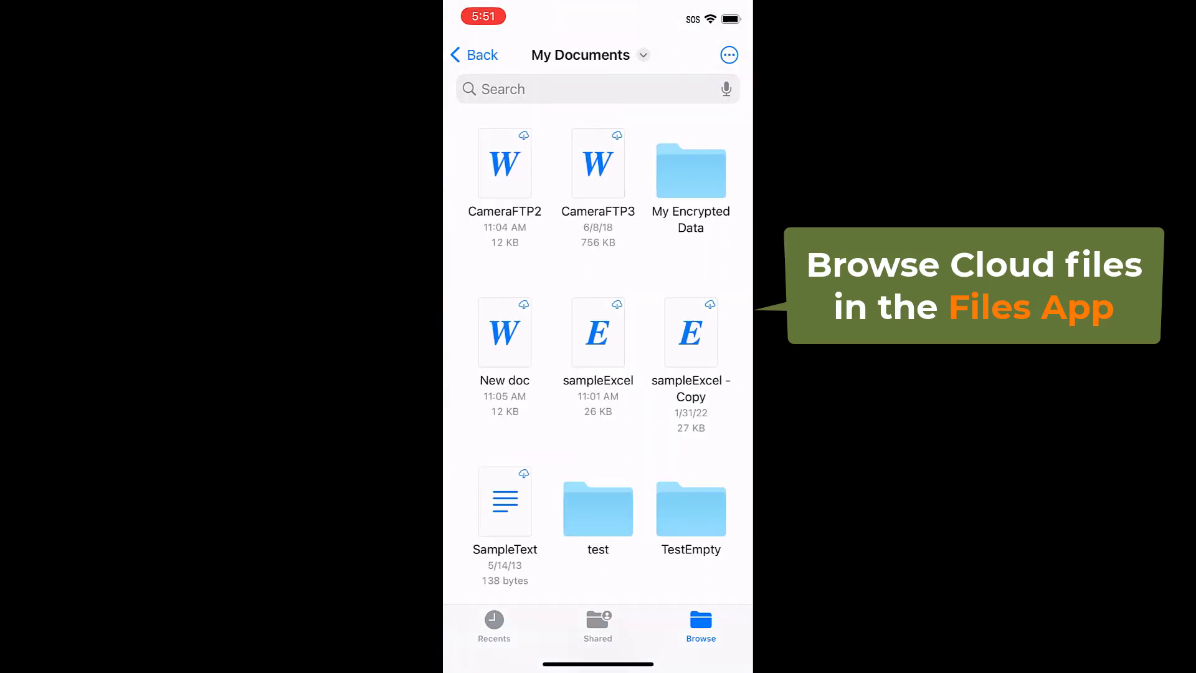
left_click(727, 55)
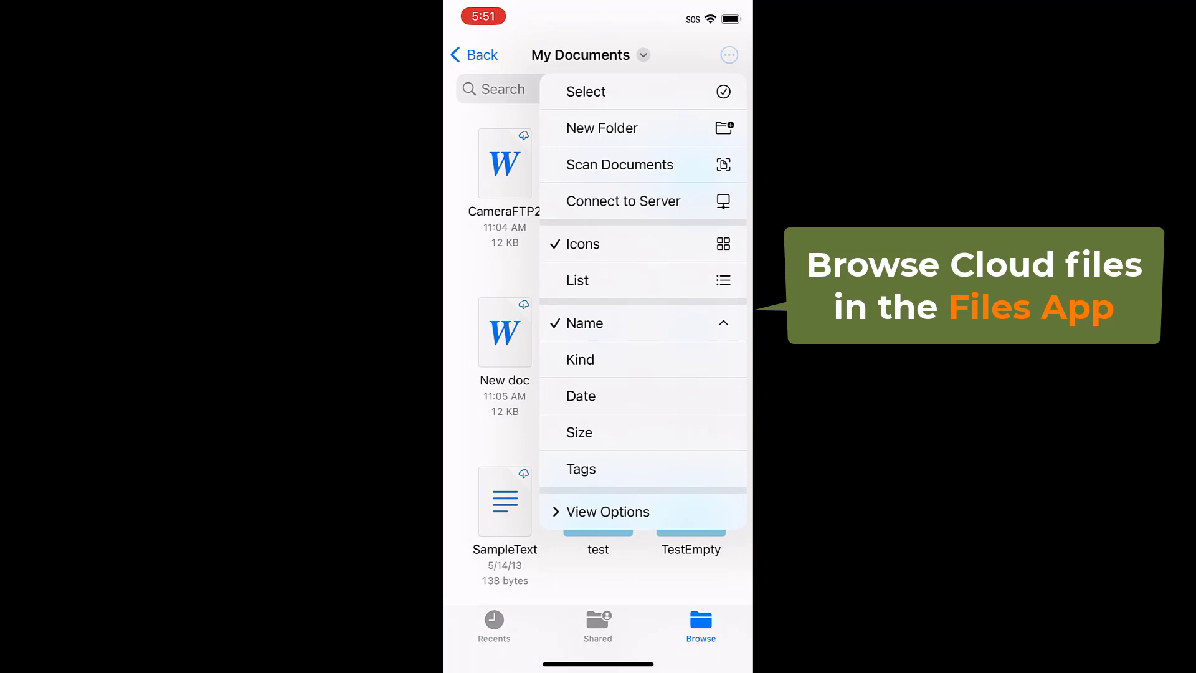
left_click(577, 281)
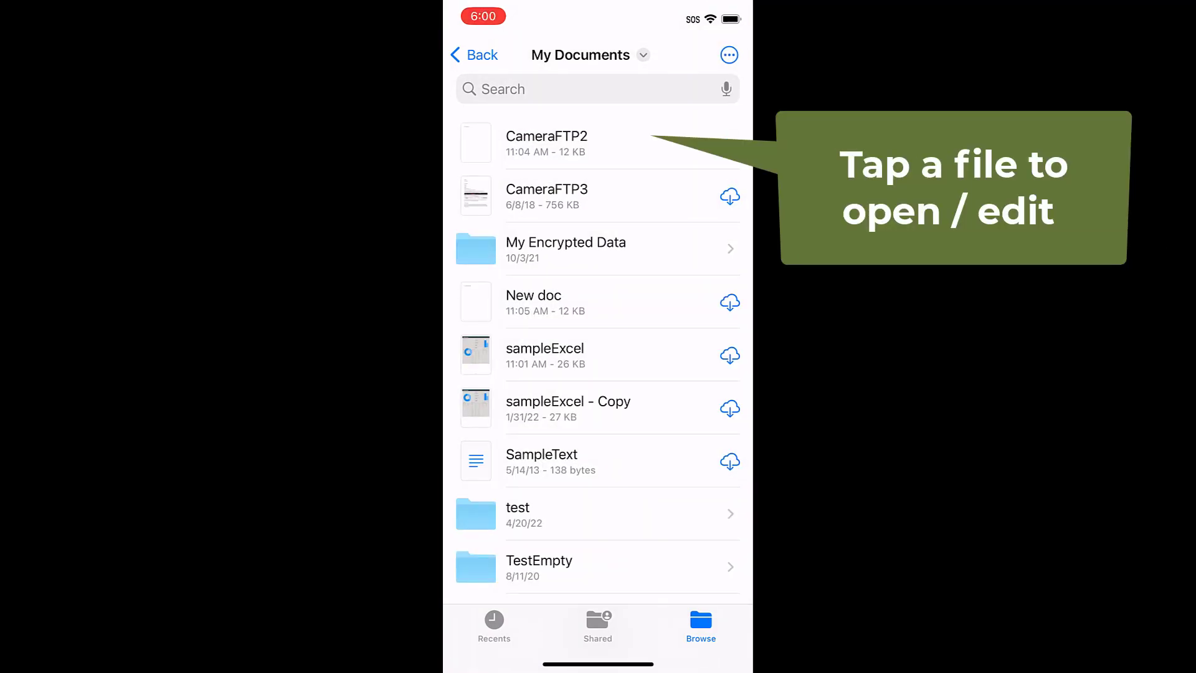
Add the line "Opened in Files app, edit and save" to CameraFTP2, save and close it
left_click(545, 144)
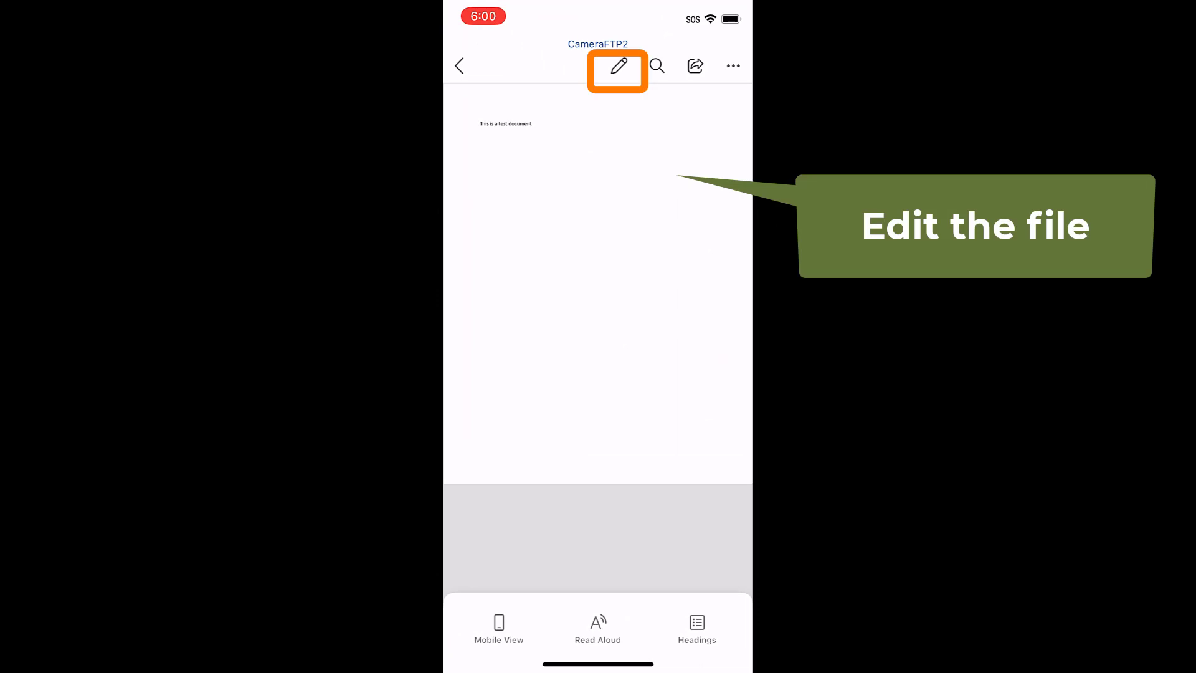
left_click(618, 66)
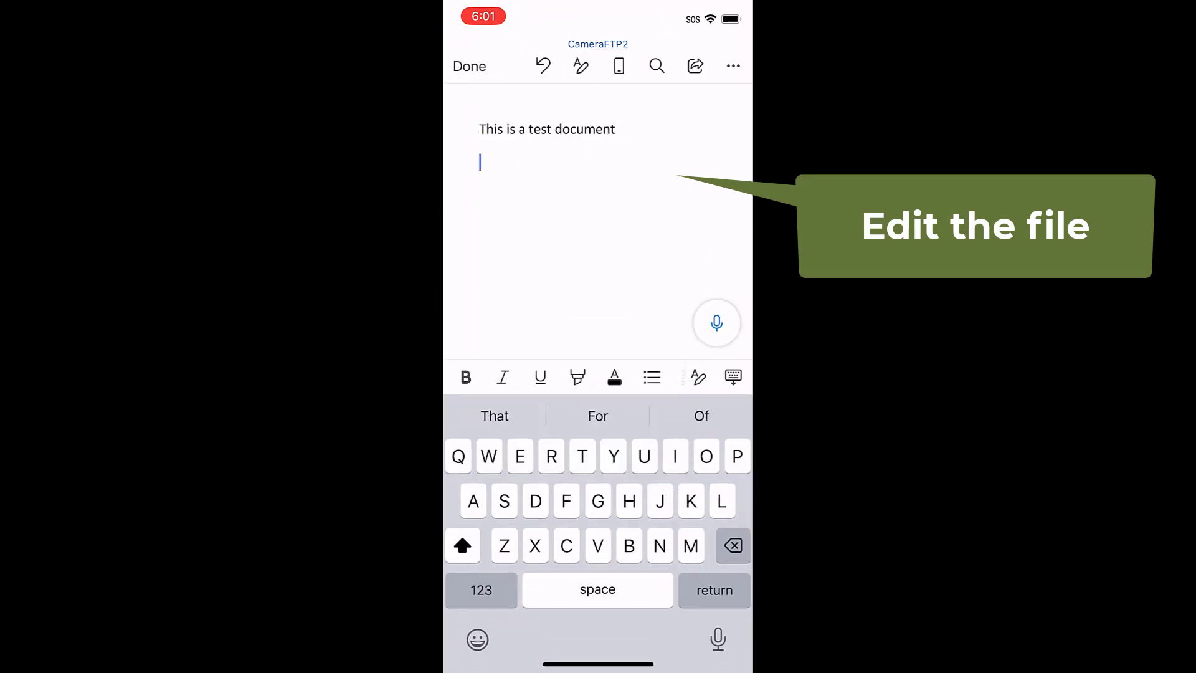
type("Opened in Files app, edit")
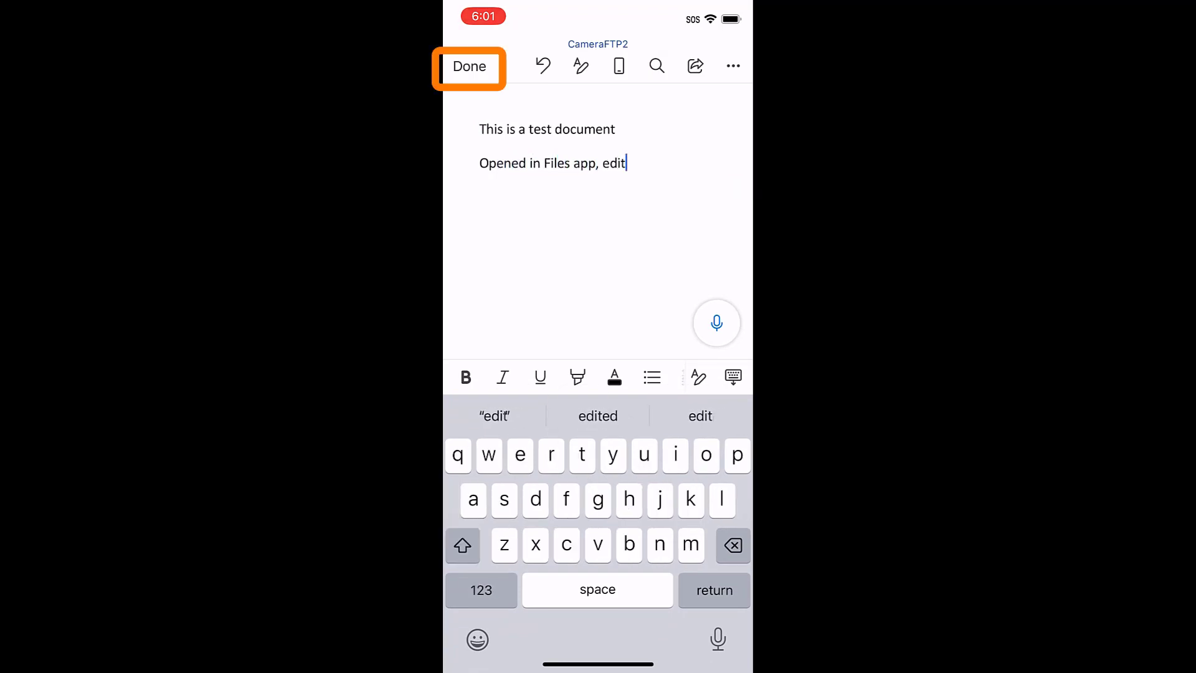
type("and save")
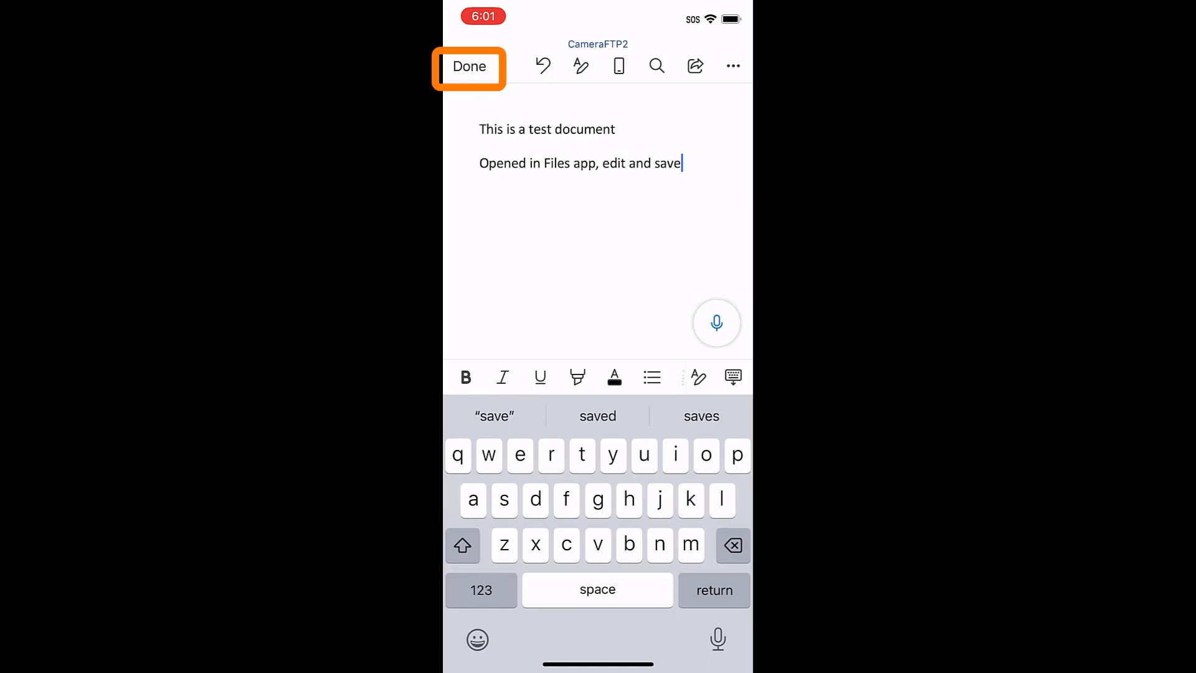
left_click(470, 66)
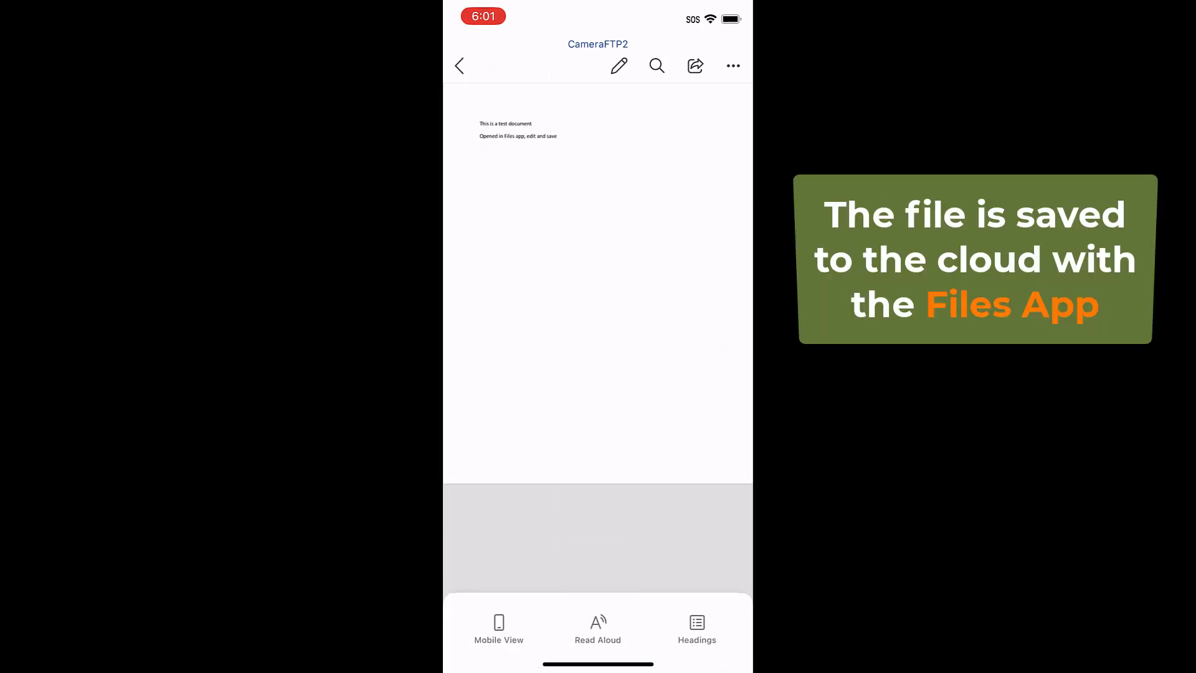
left_click(460, 66)
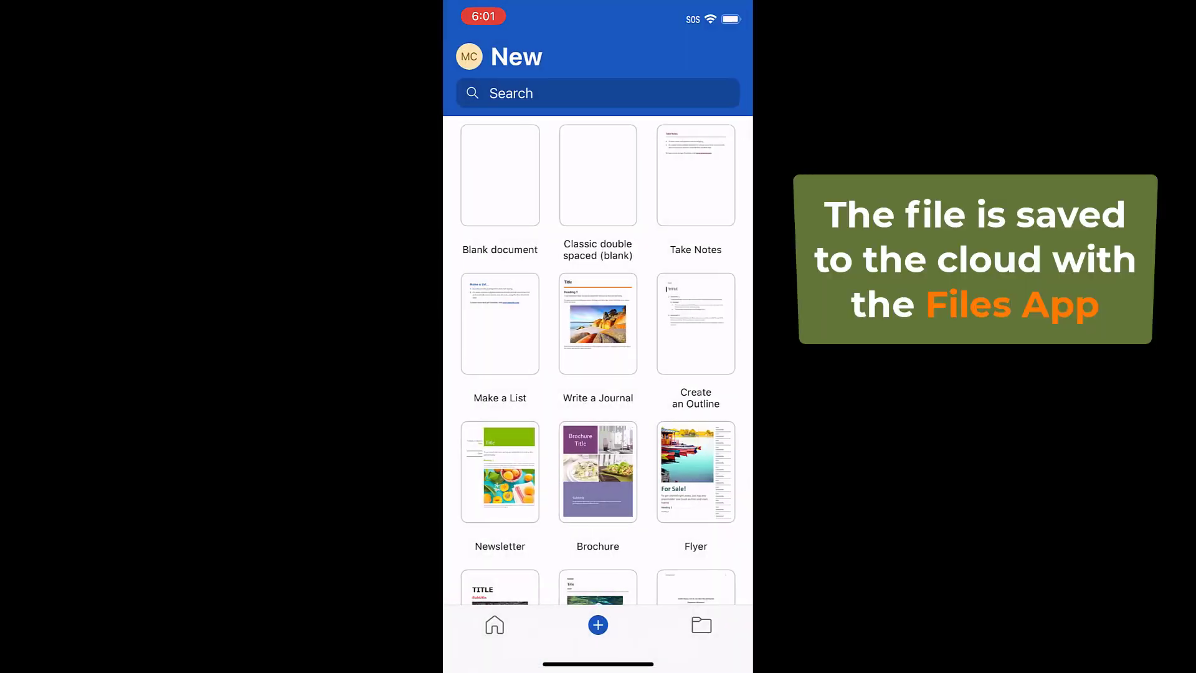
left_click(700, 625)
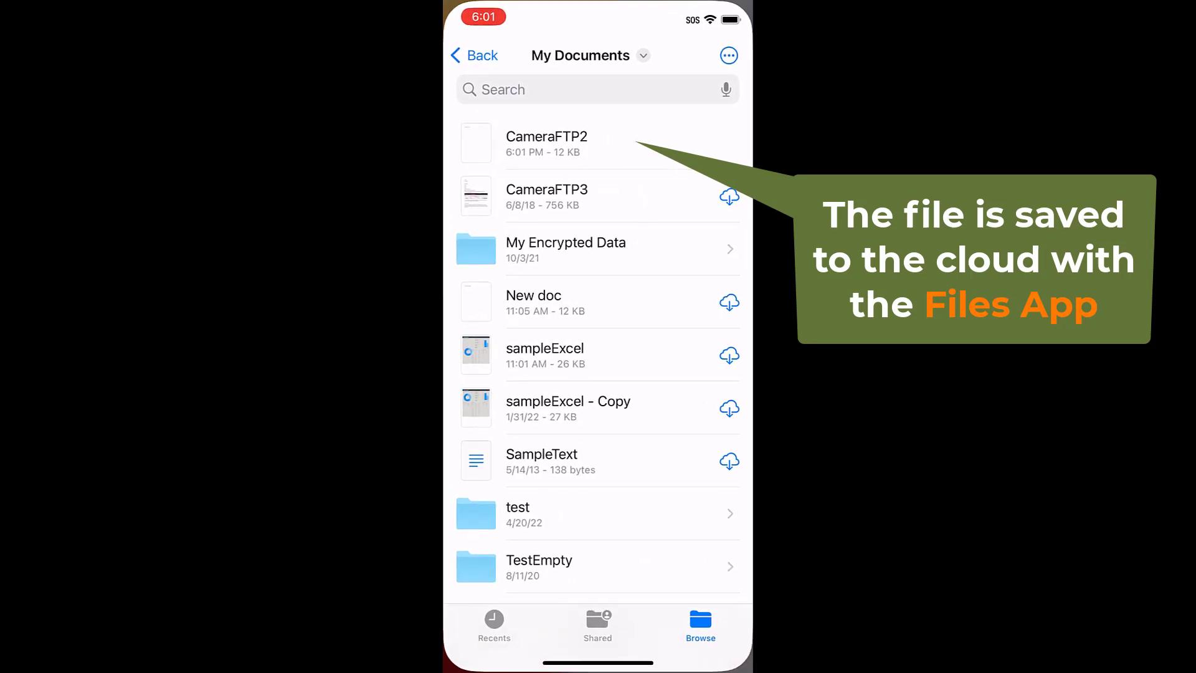